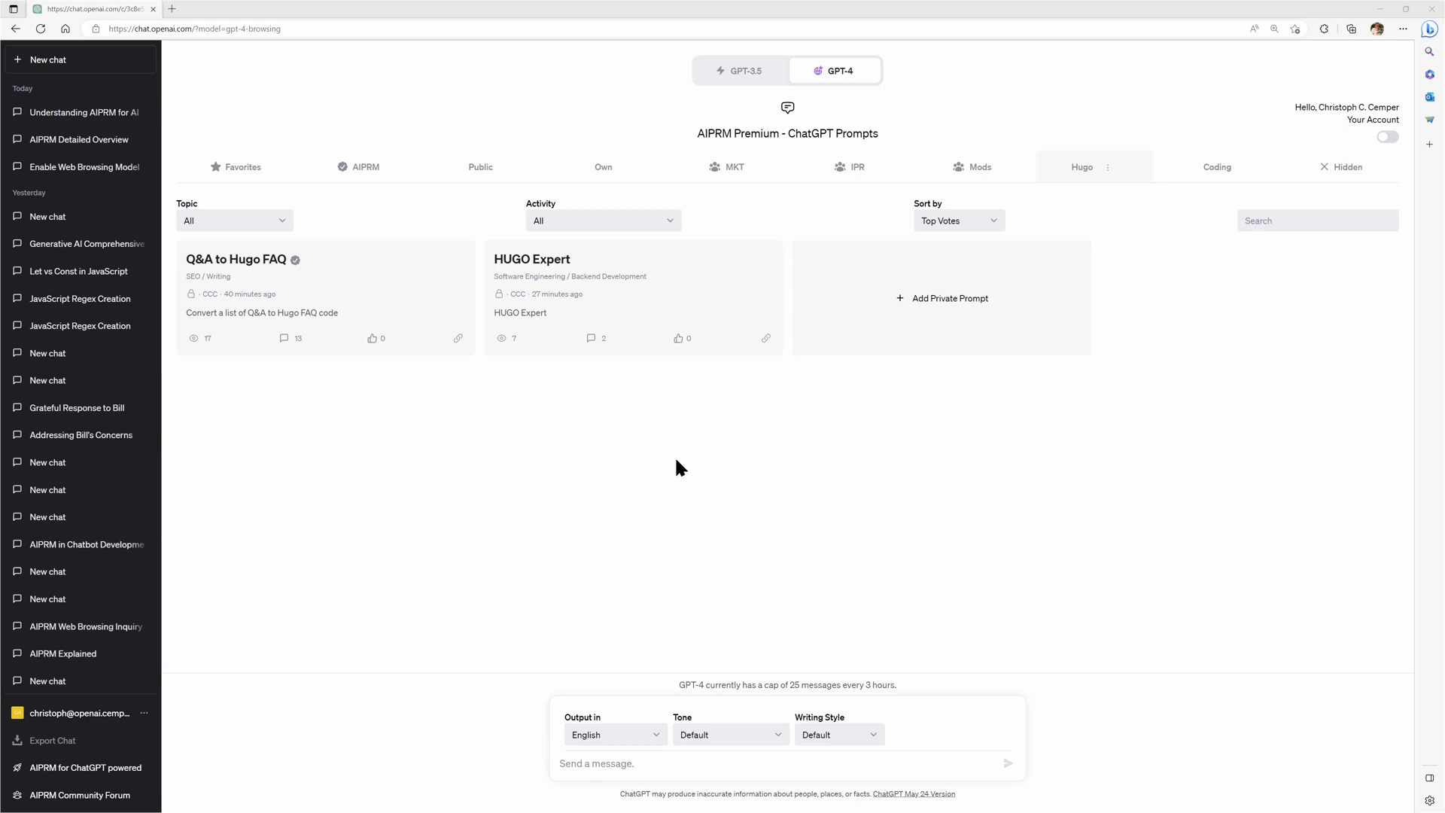
Reopen the 'Understanding AIPRM for AI' chat and read its AI Risk Management browsing answer
left_click(837, 71)
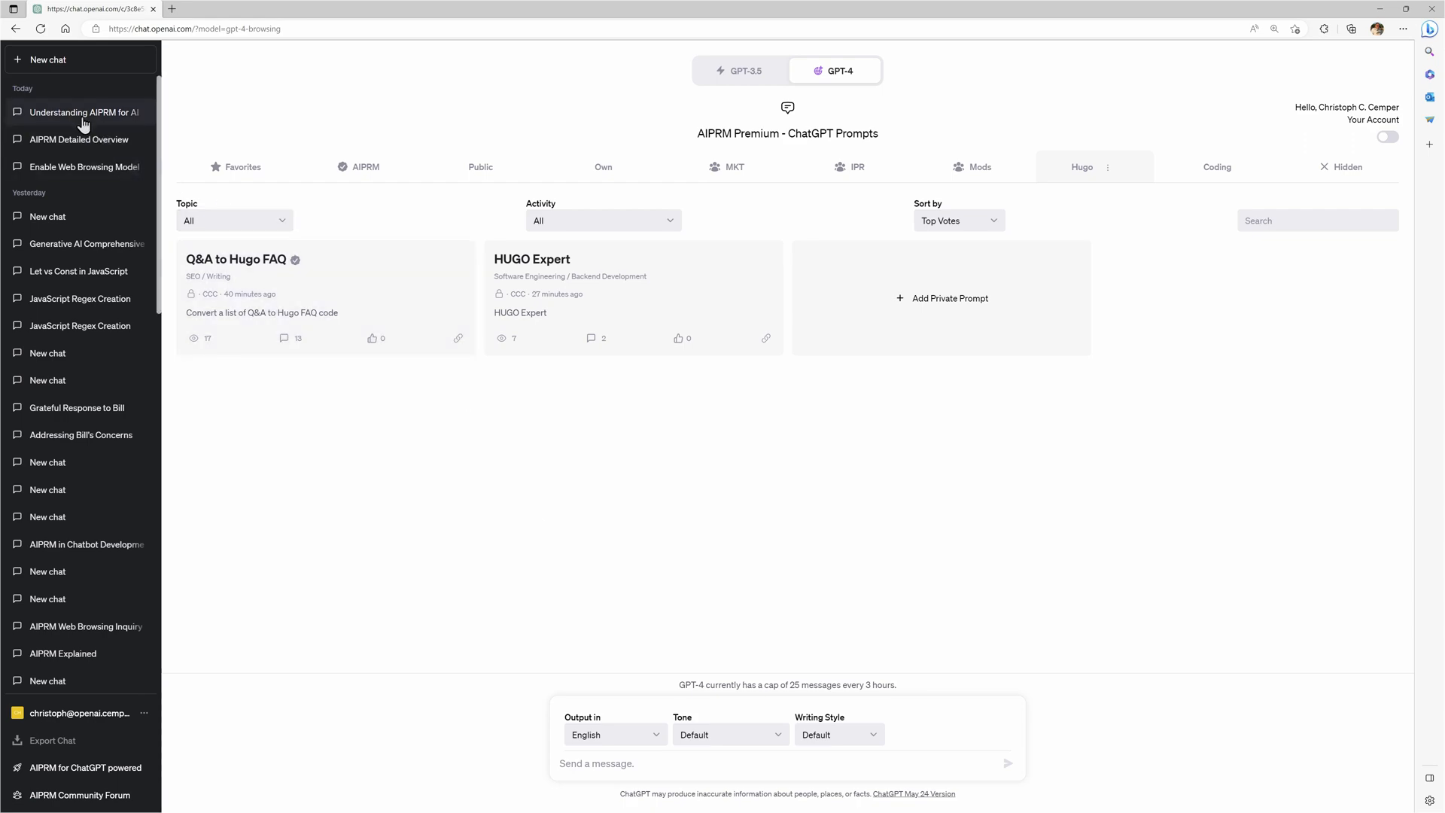
left_click(82, 112)
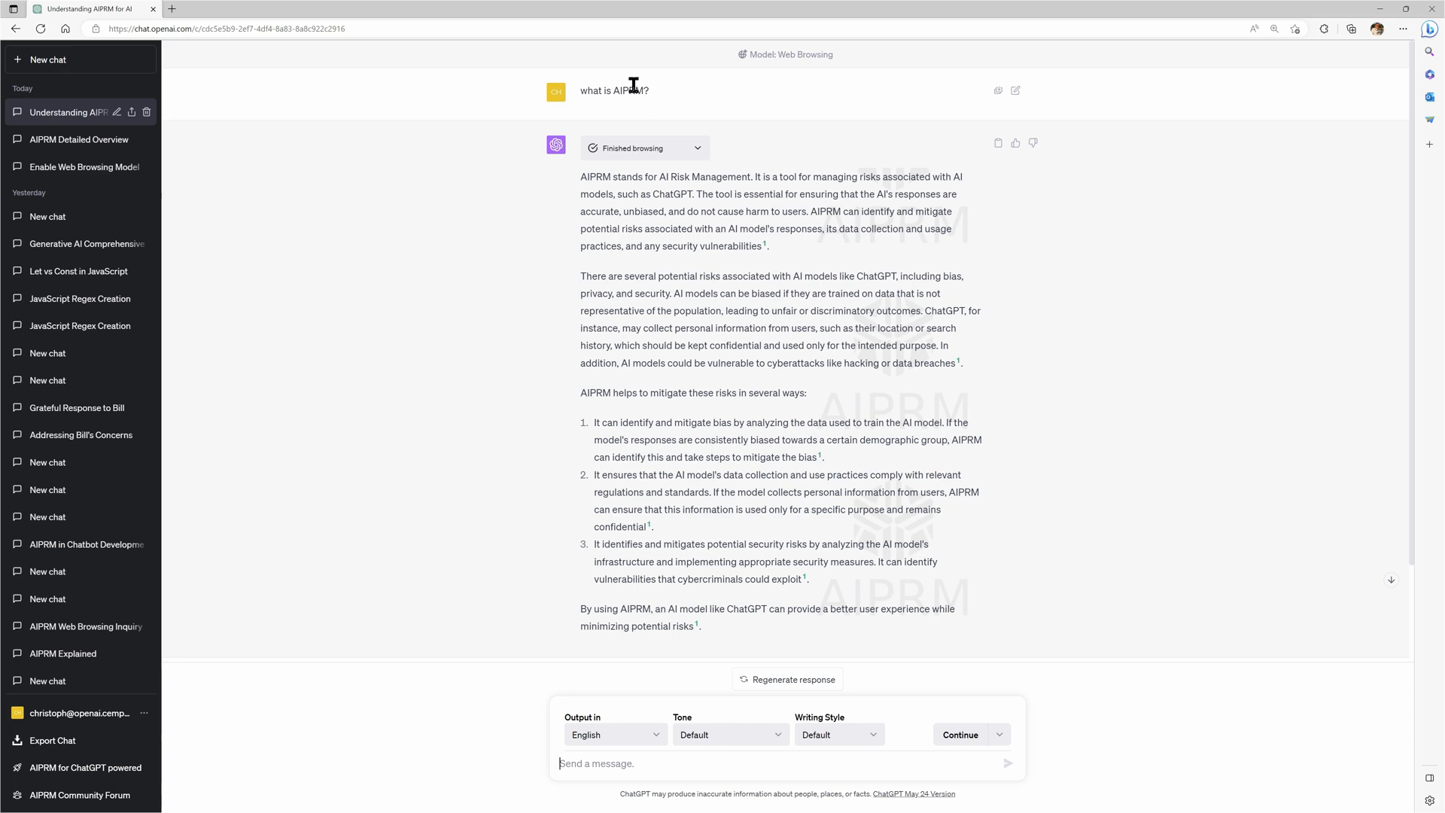
mouse_move(656, 81)
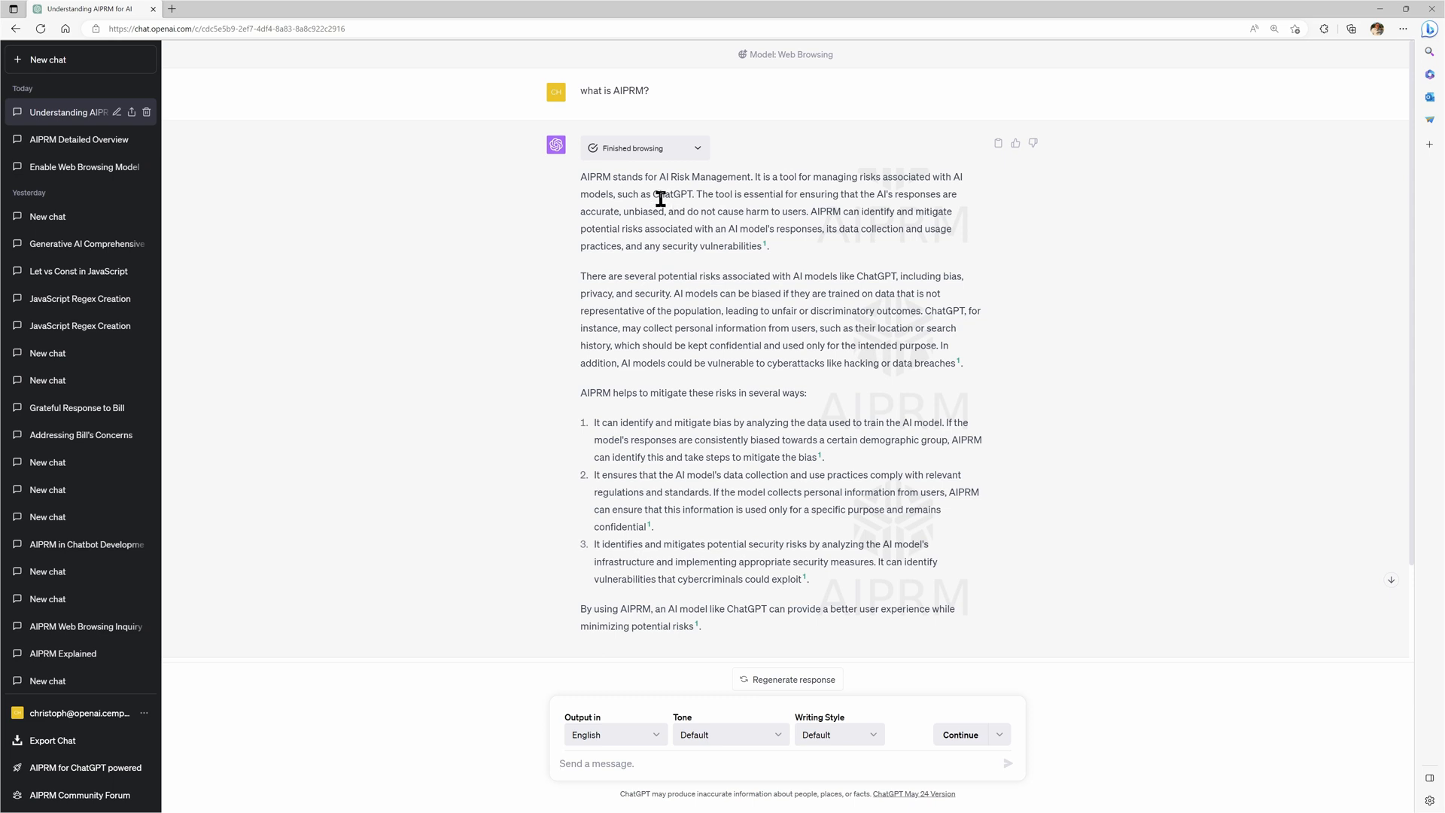
mouse_move(714, 173)
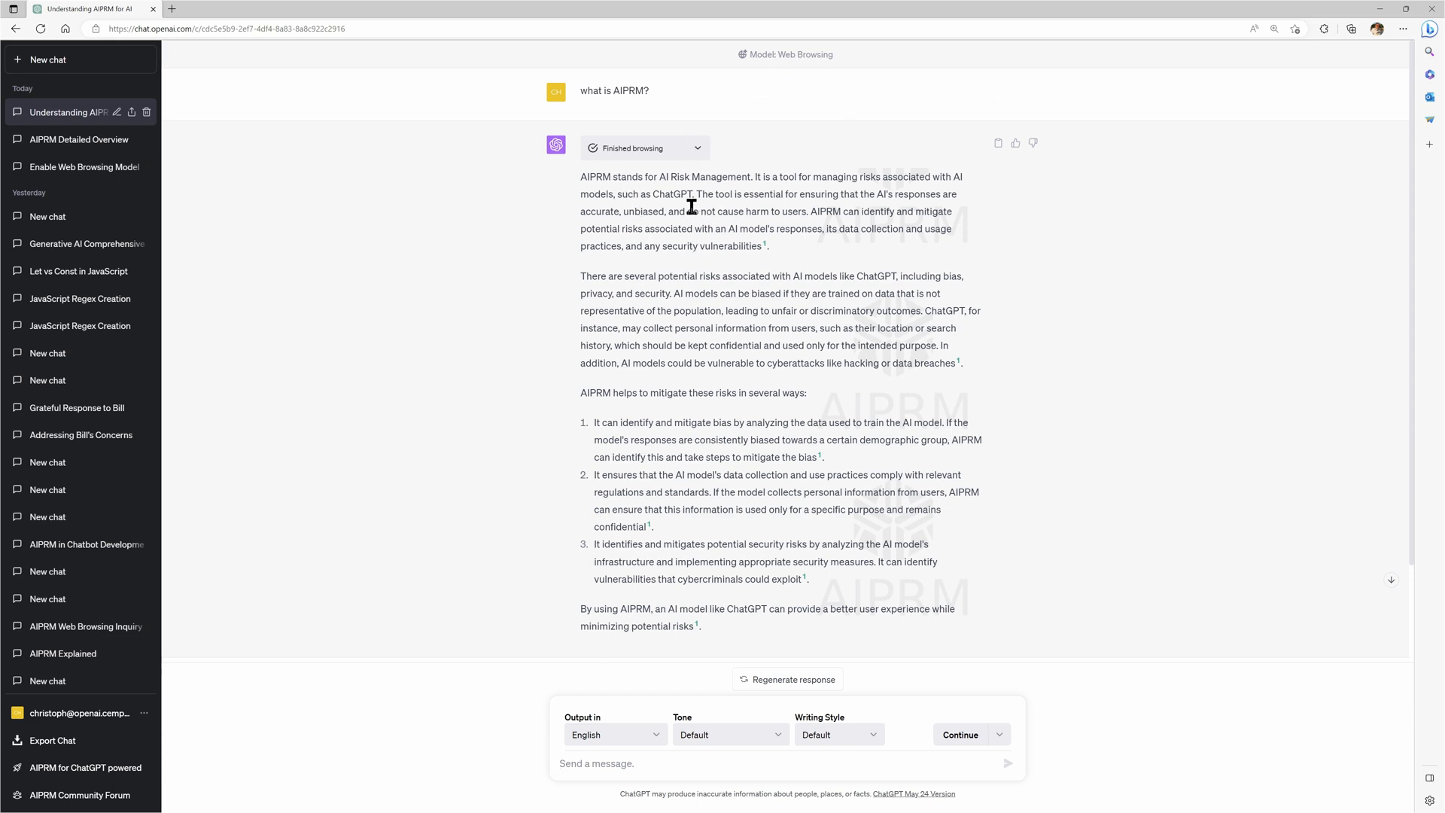
mouse_move(756, 179)
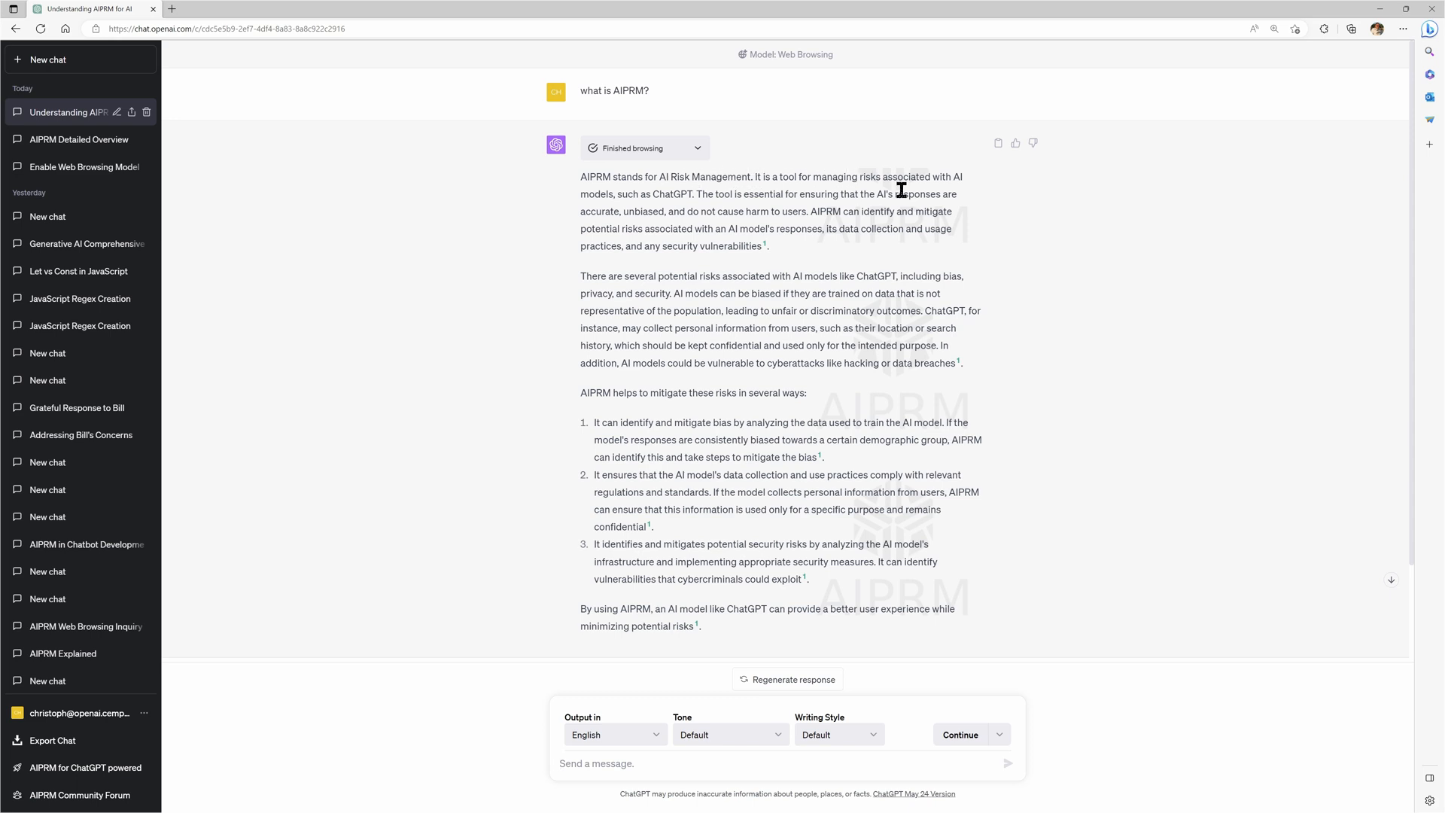
mouse_move(807, 305)
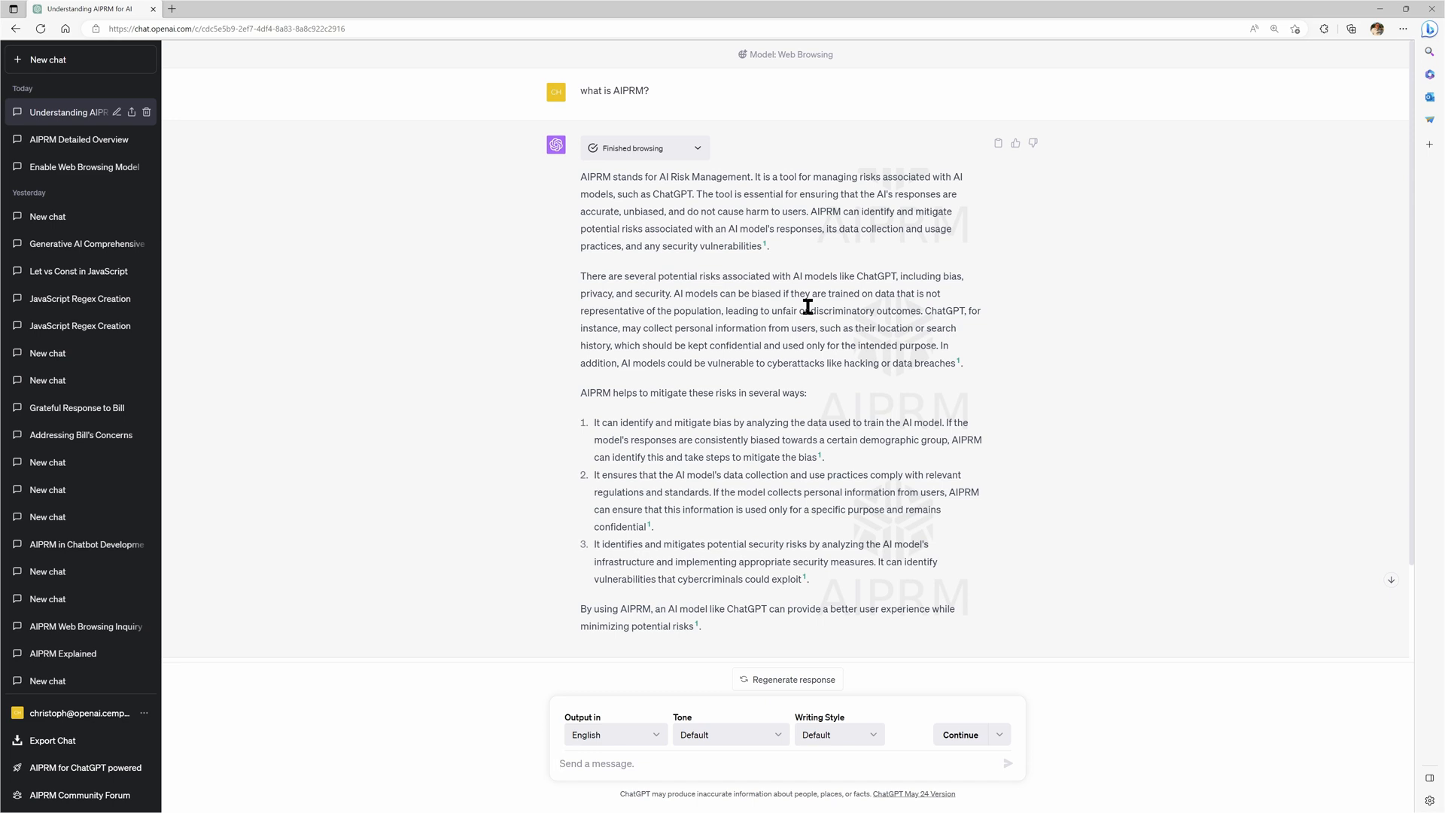
mouse_move(722, 161)
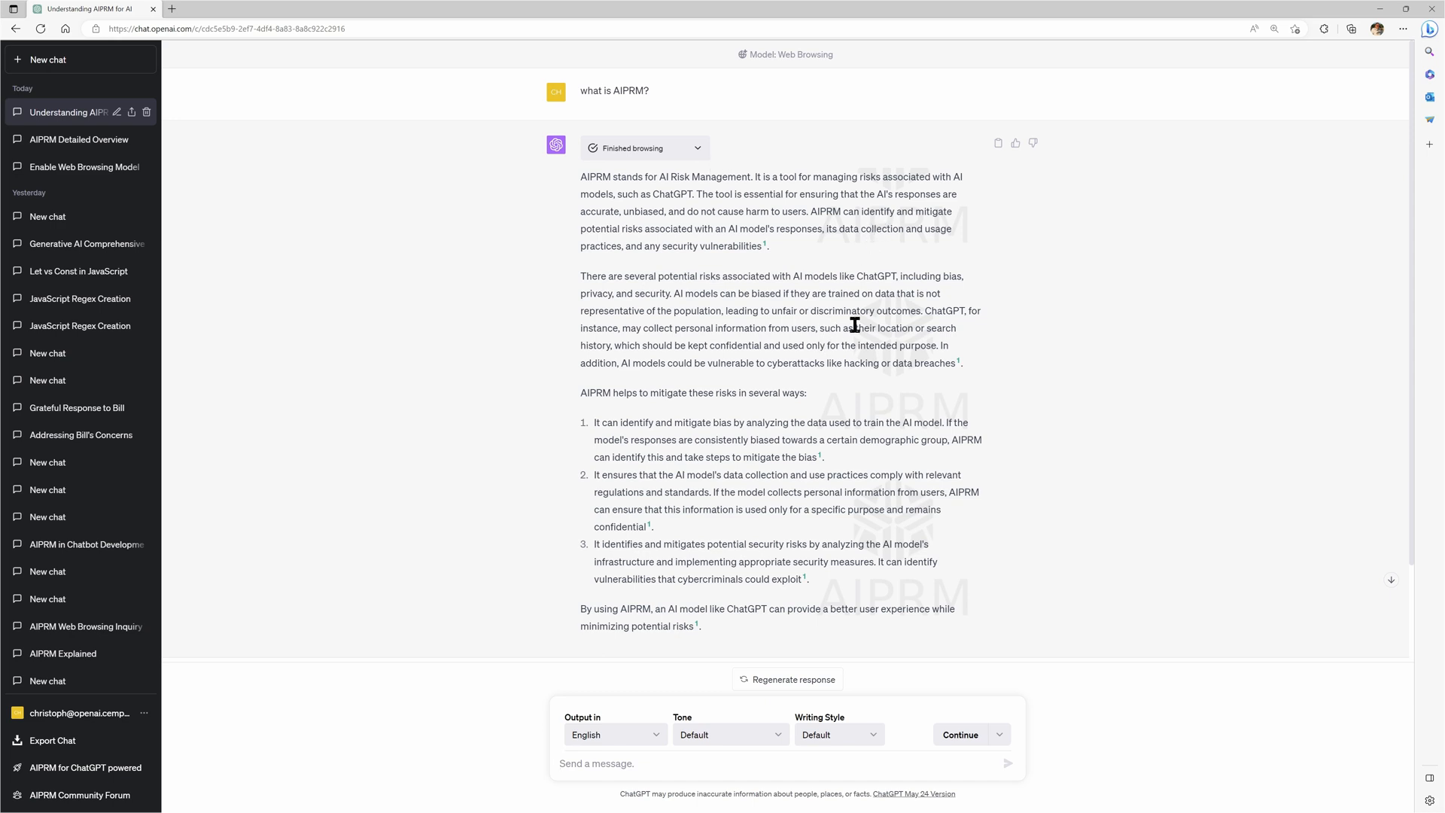
mouse_move(764, 246)
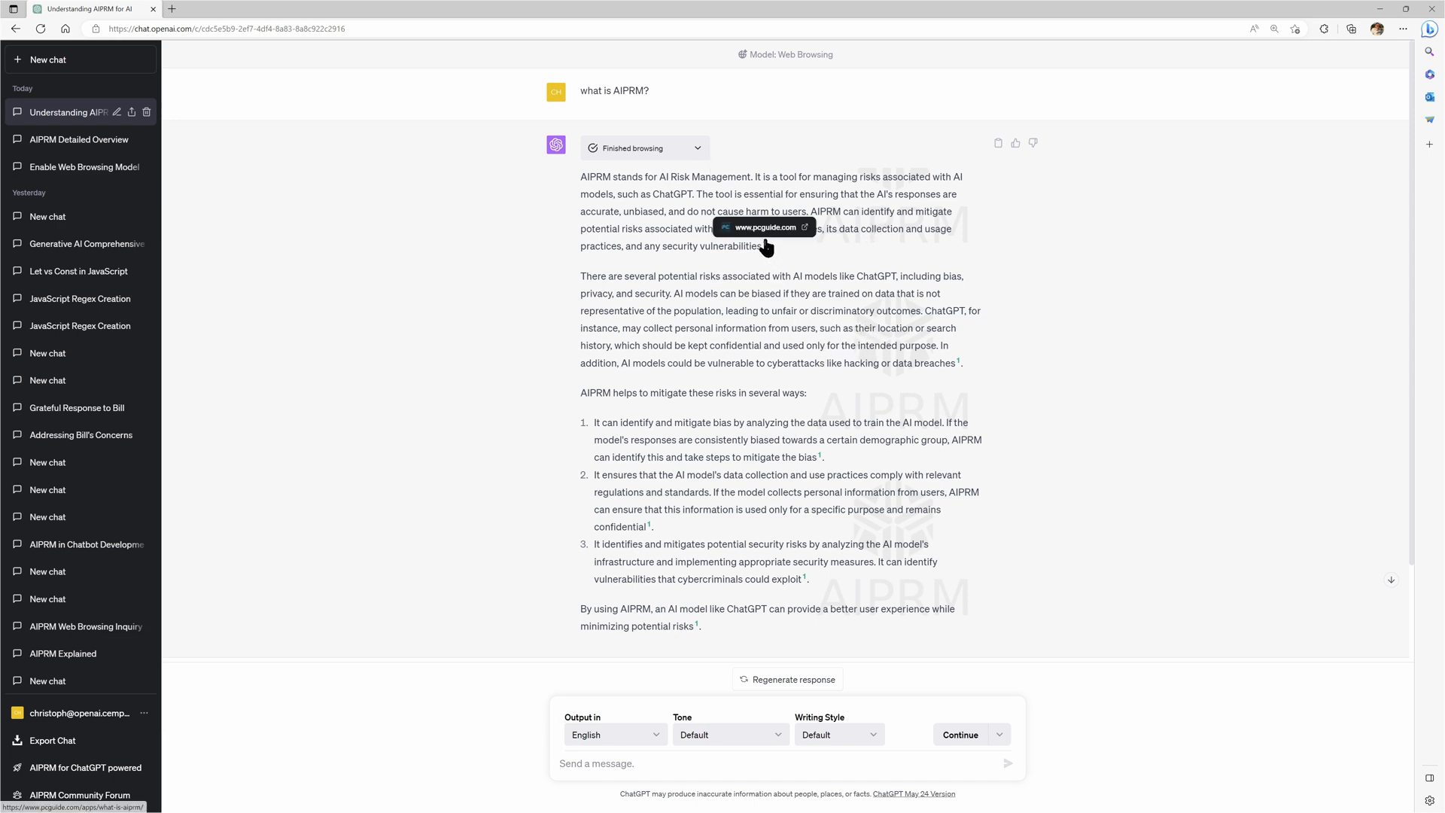
mouse_move(955, 362)
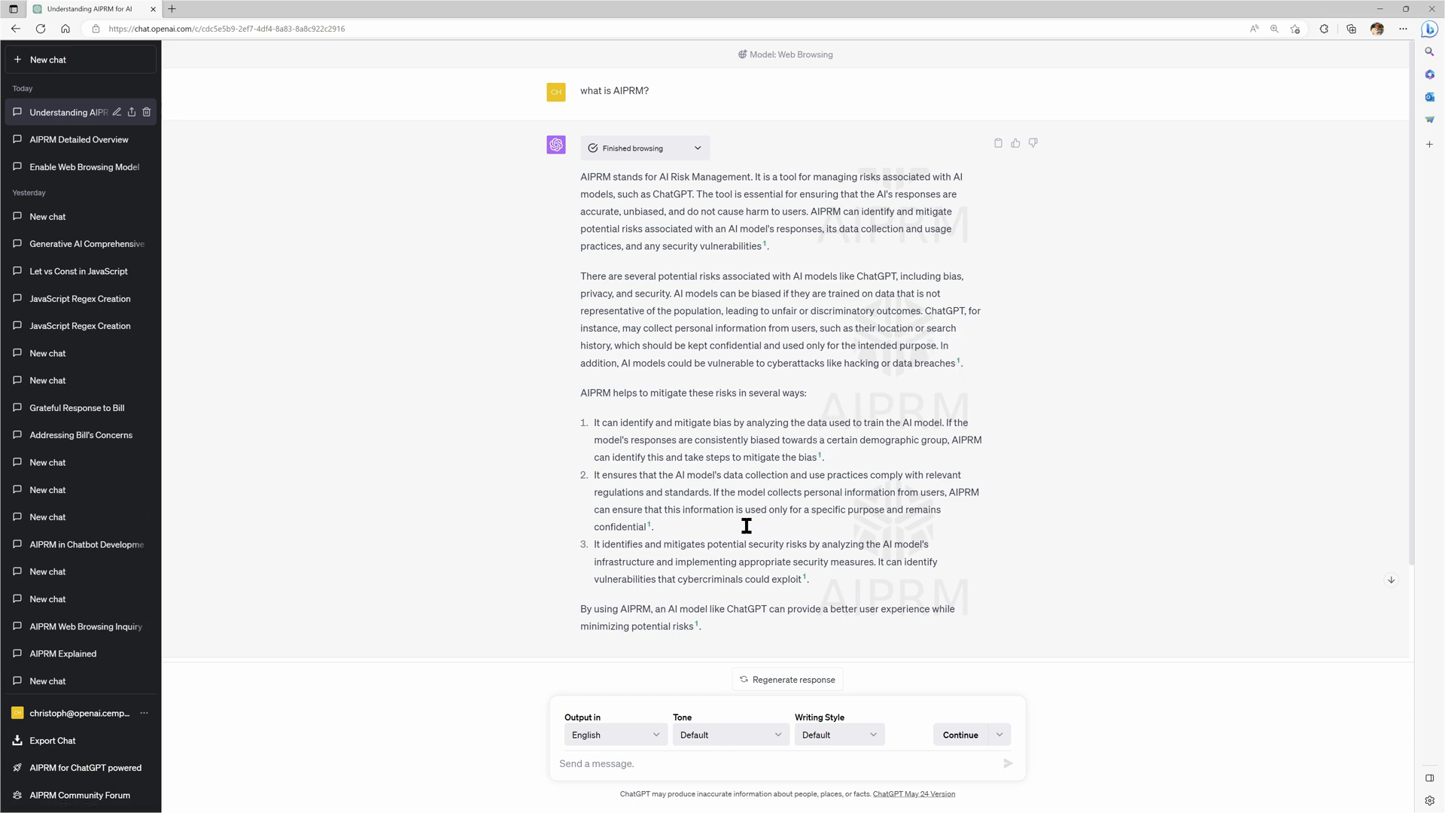
mouse_move(917, 626)
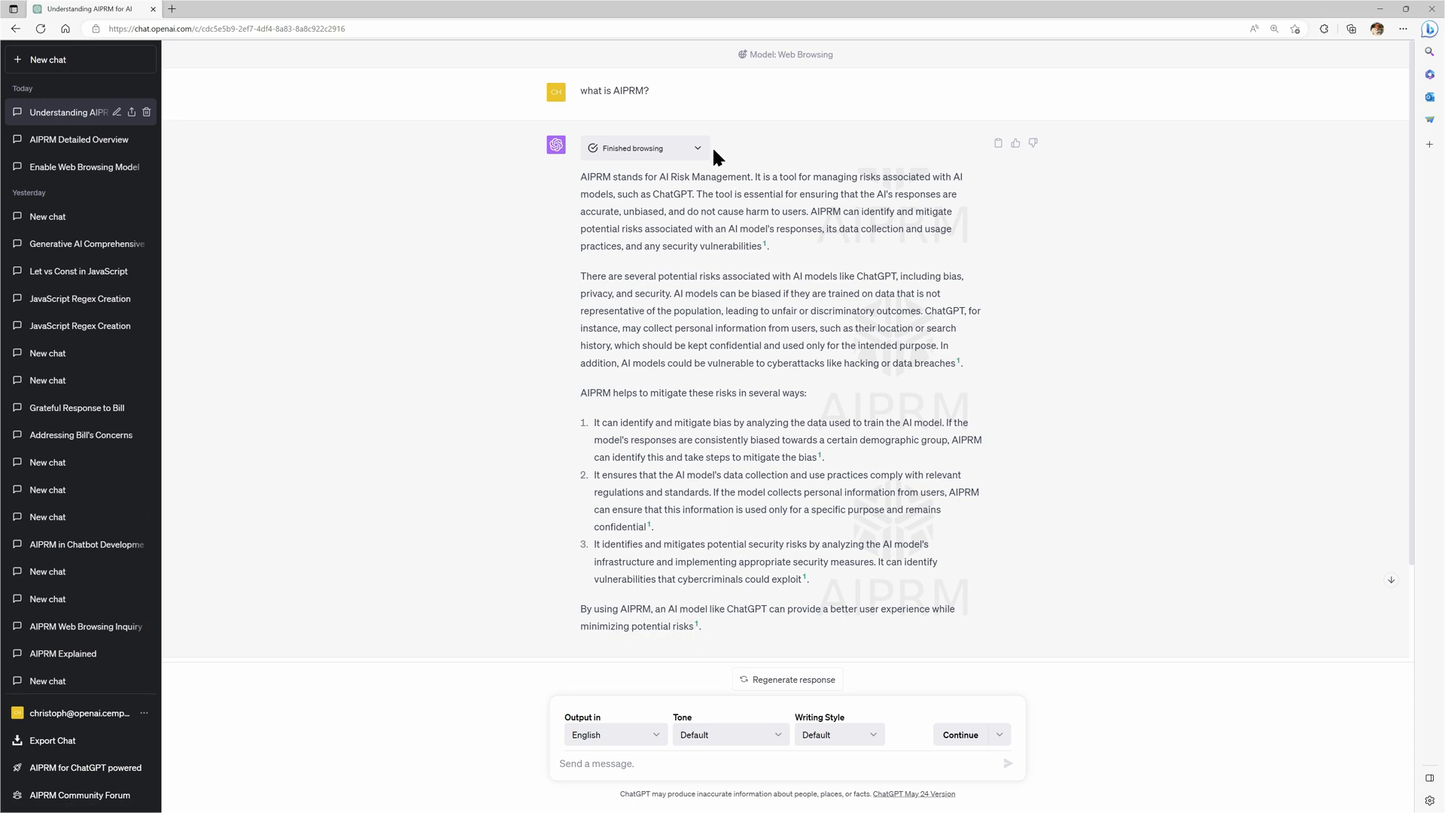
Expand 'Finished browsing' to show the Bing search for AIPRM and the pcguide.com visit
left_click(643, 147)
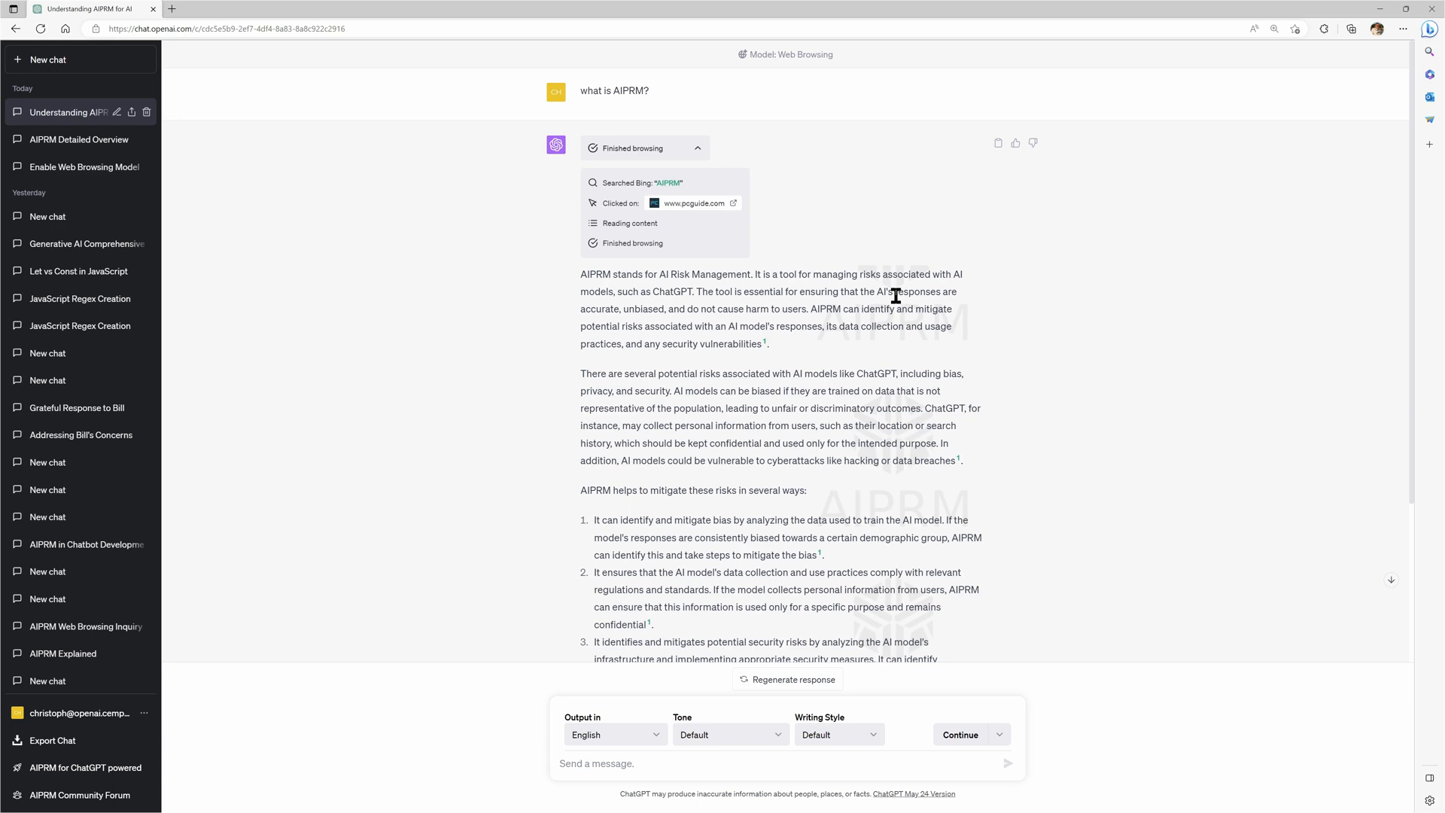
mouse_move(645, 179)
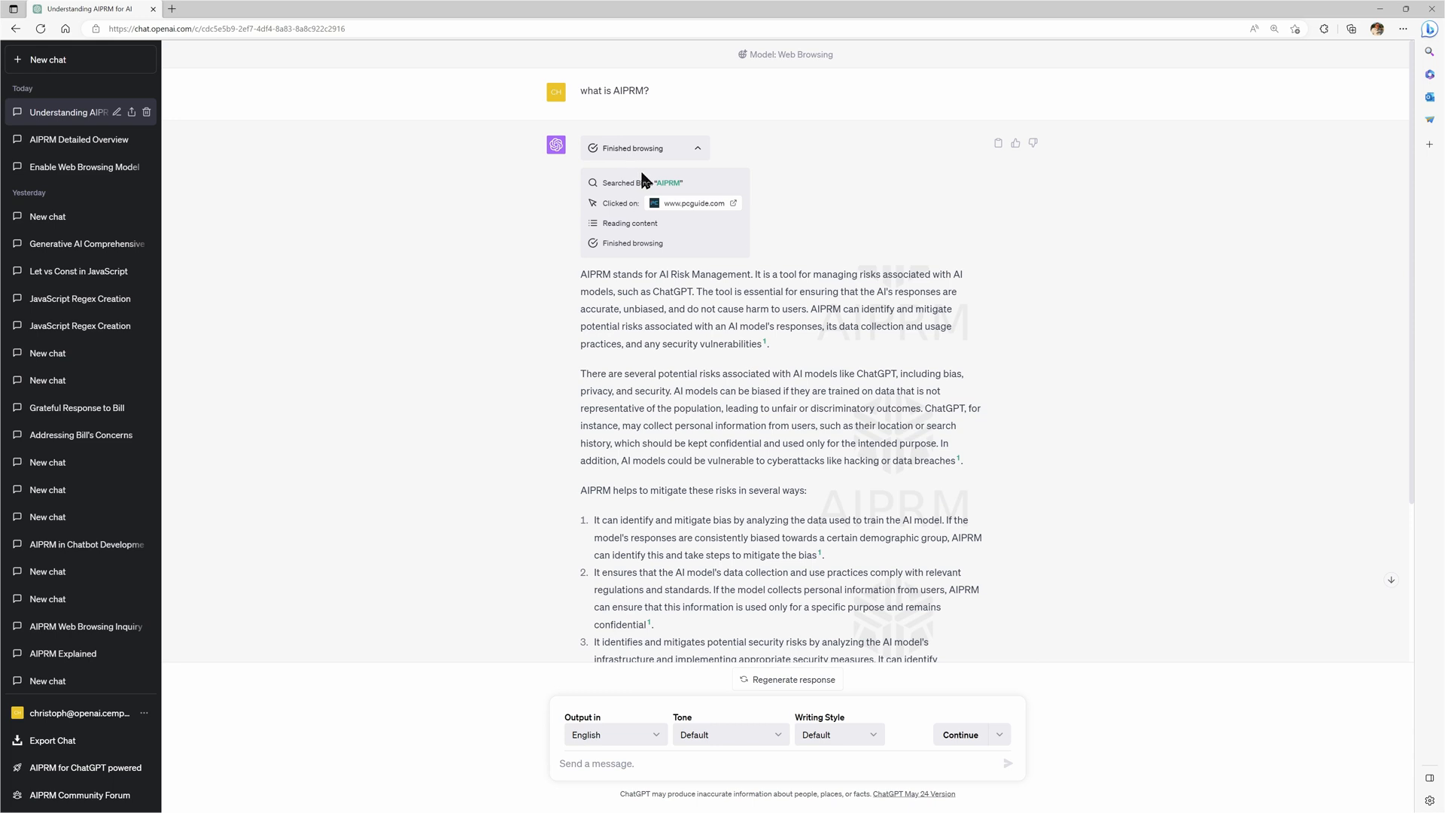
mouse_move(636, 272)
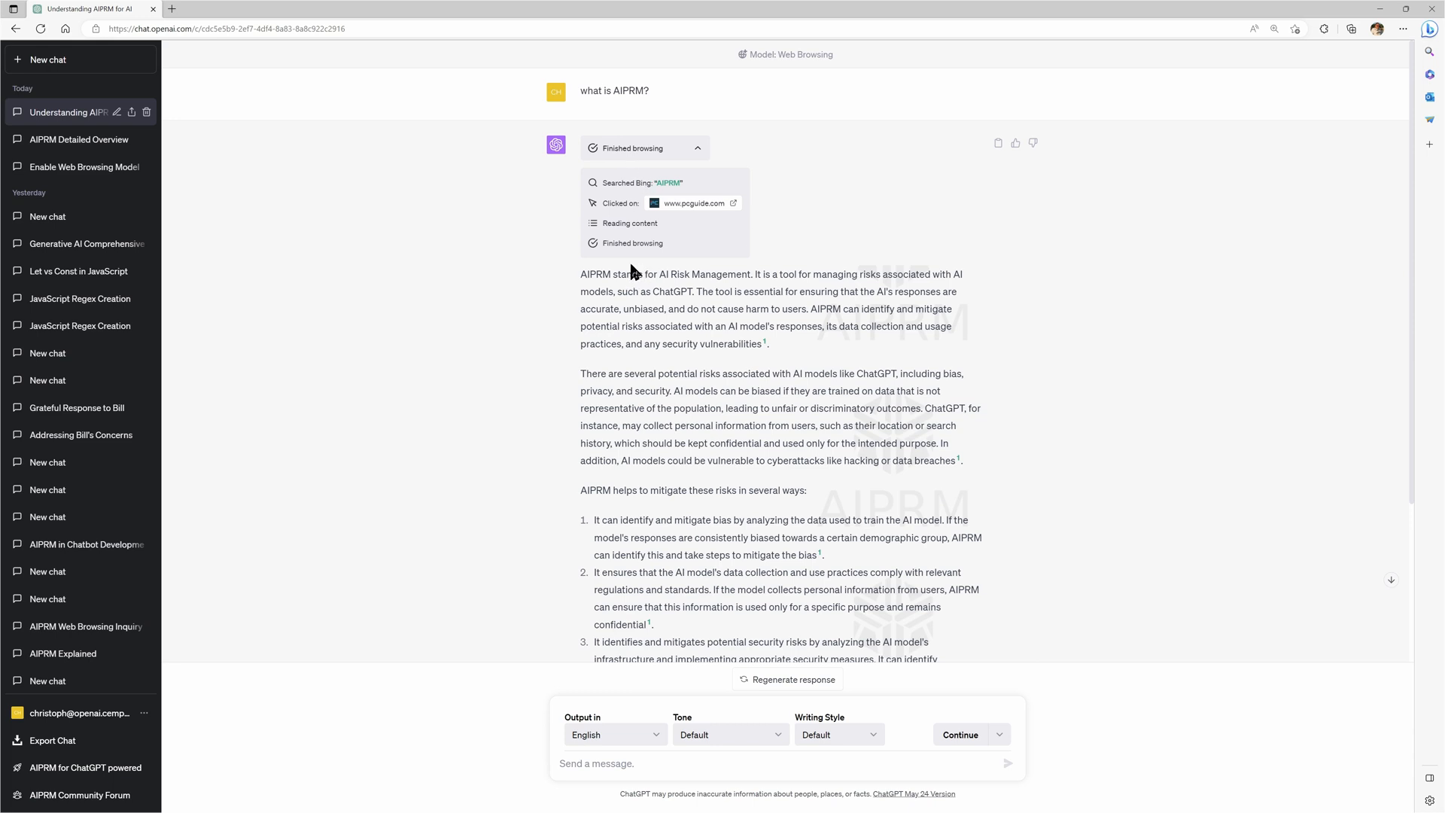
mouse_move(650, 268)
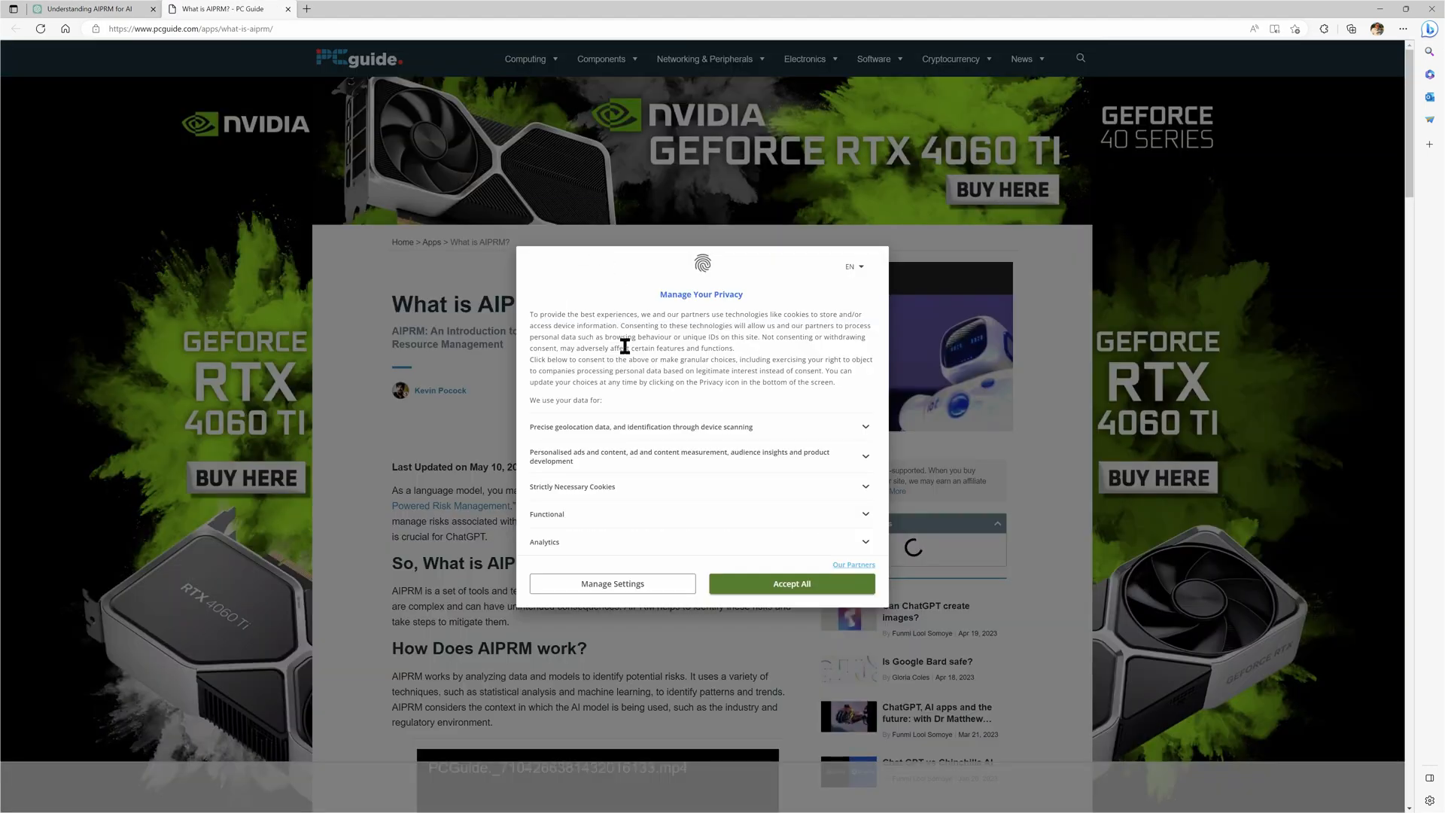
Dismiss PC Guide's privacy notice and read the 'How Does AIPRM work?' section
left_click(790, 584)
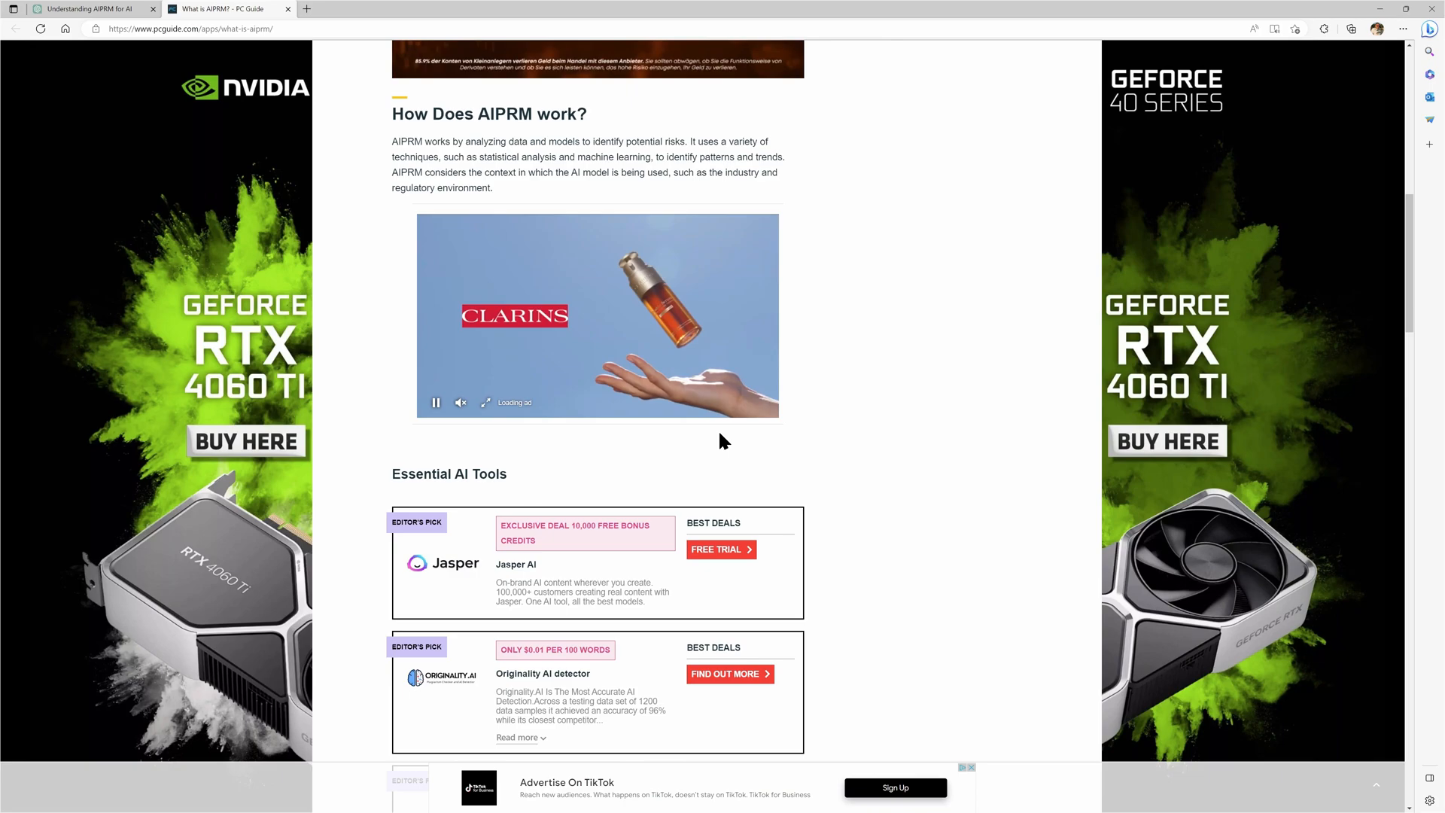
scroll("down", 3)
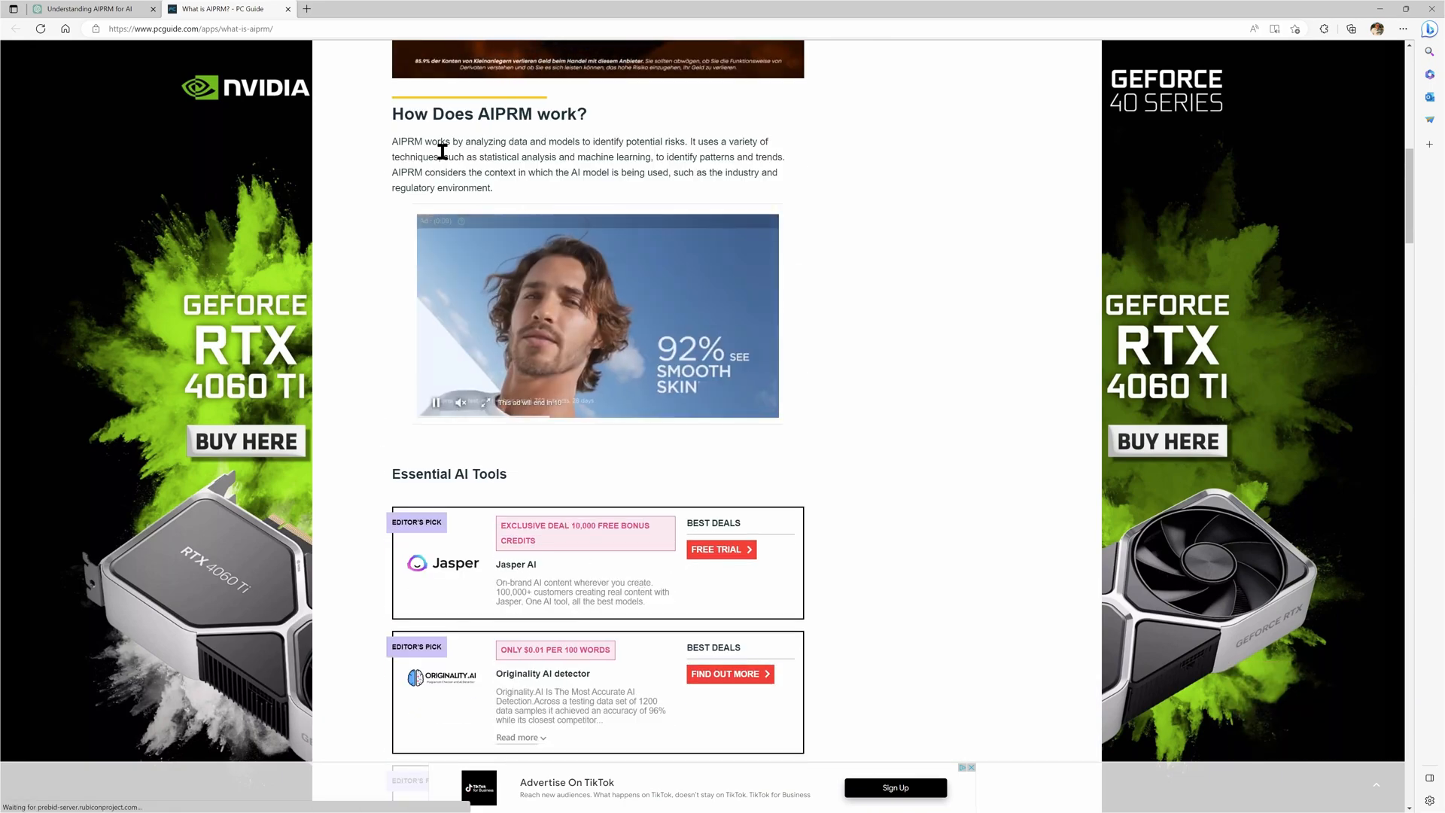
scroll("up", 3)
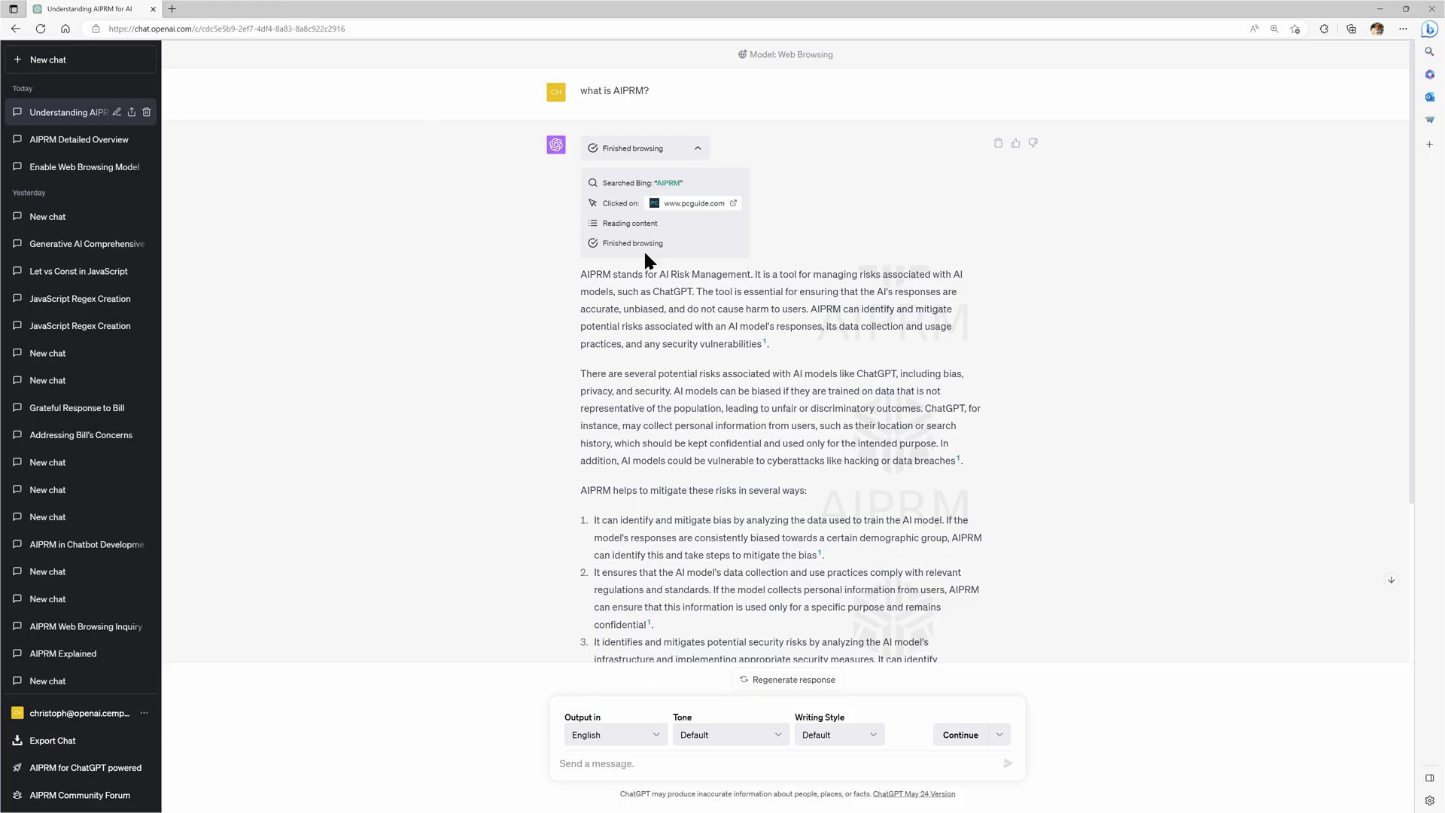
mouse_move(744, 322)
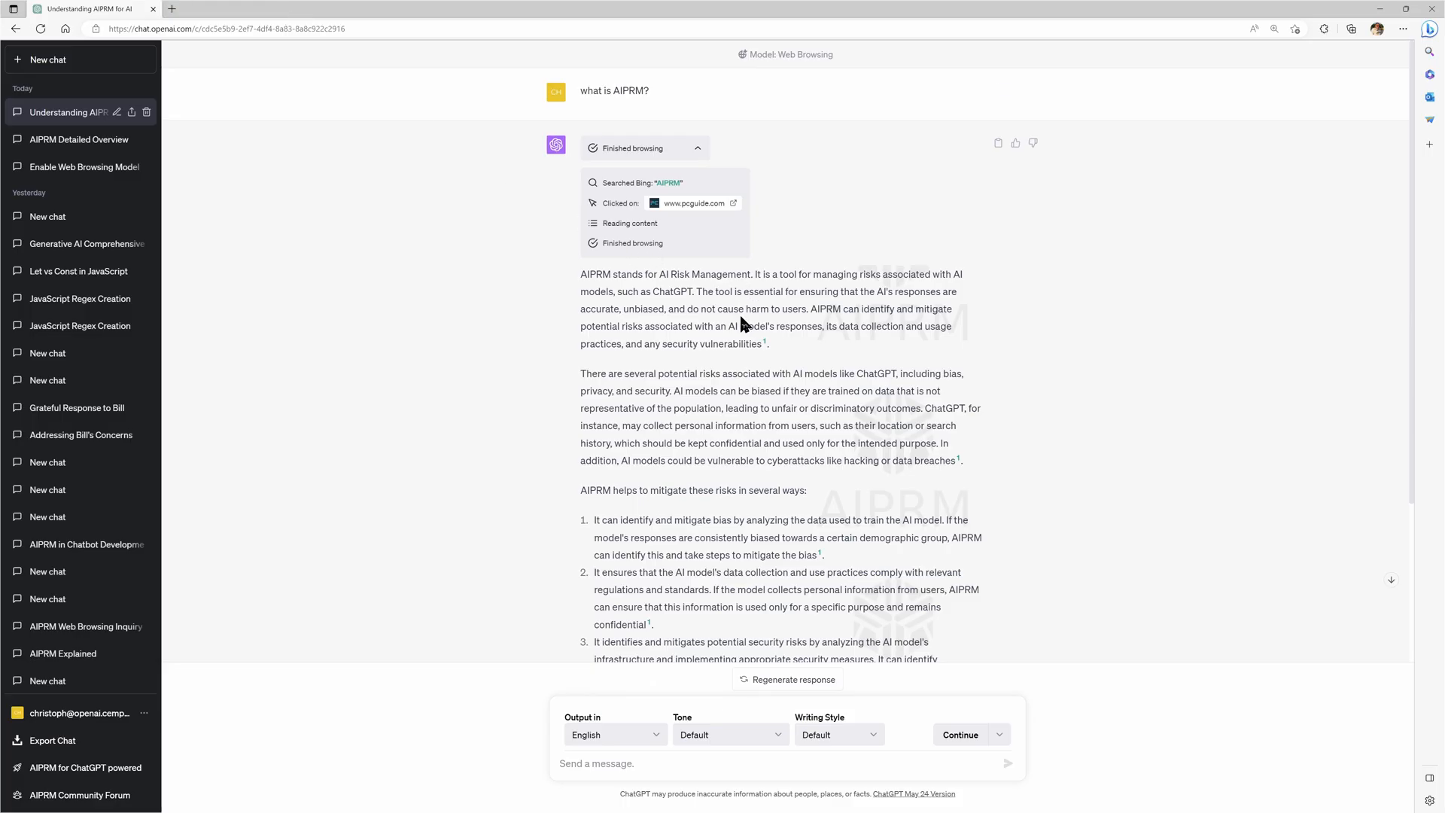
mouse_move(756, 312)
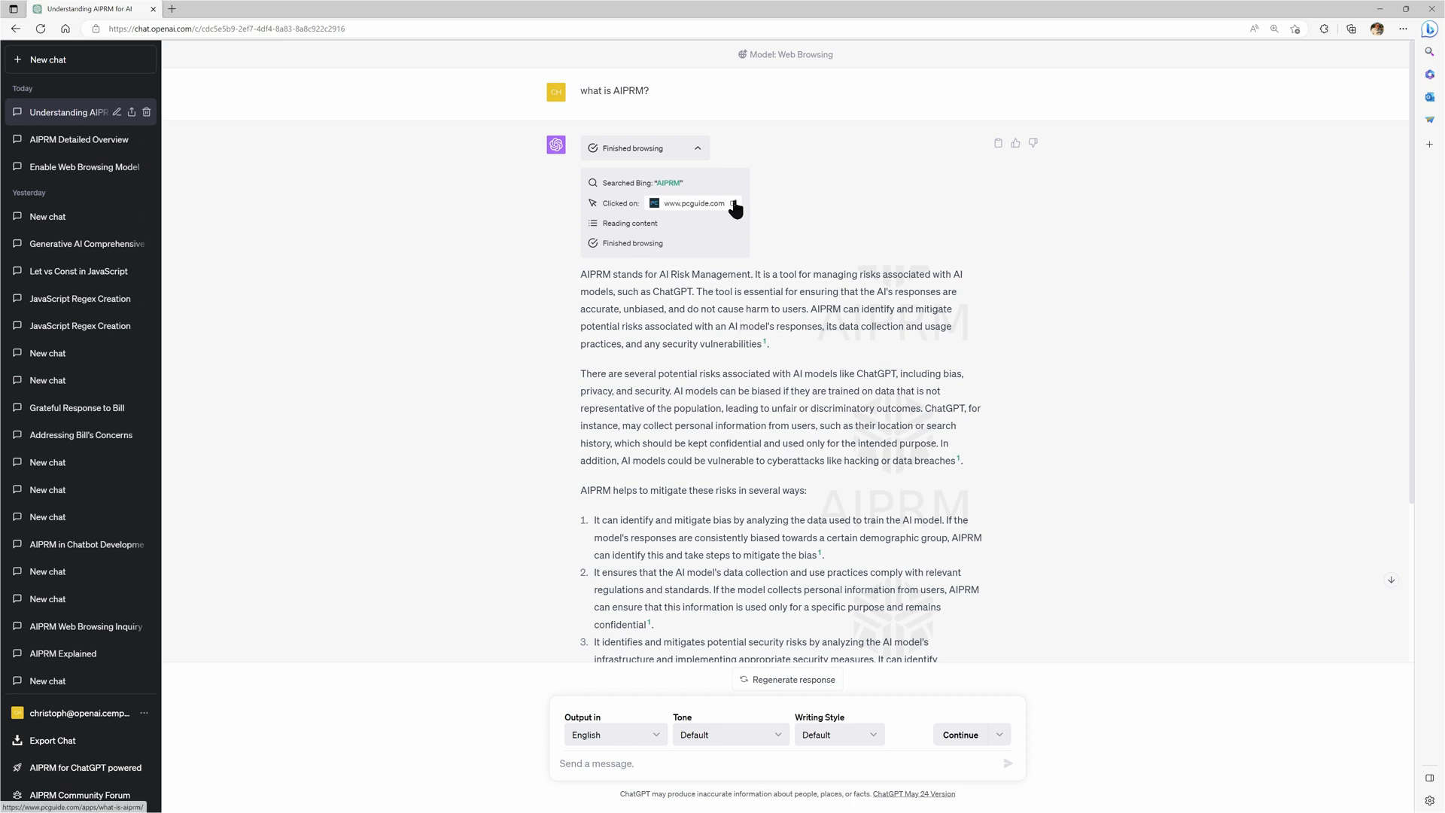
mouse_move(750, 295)
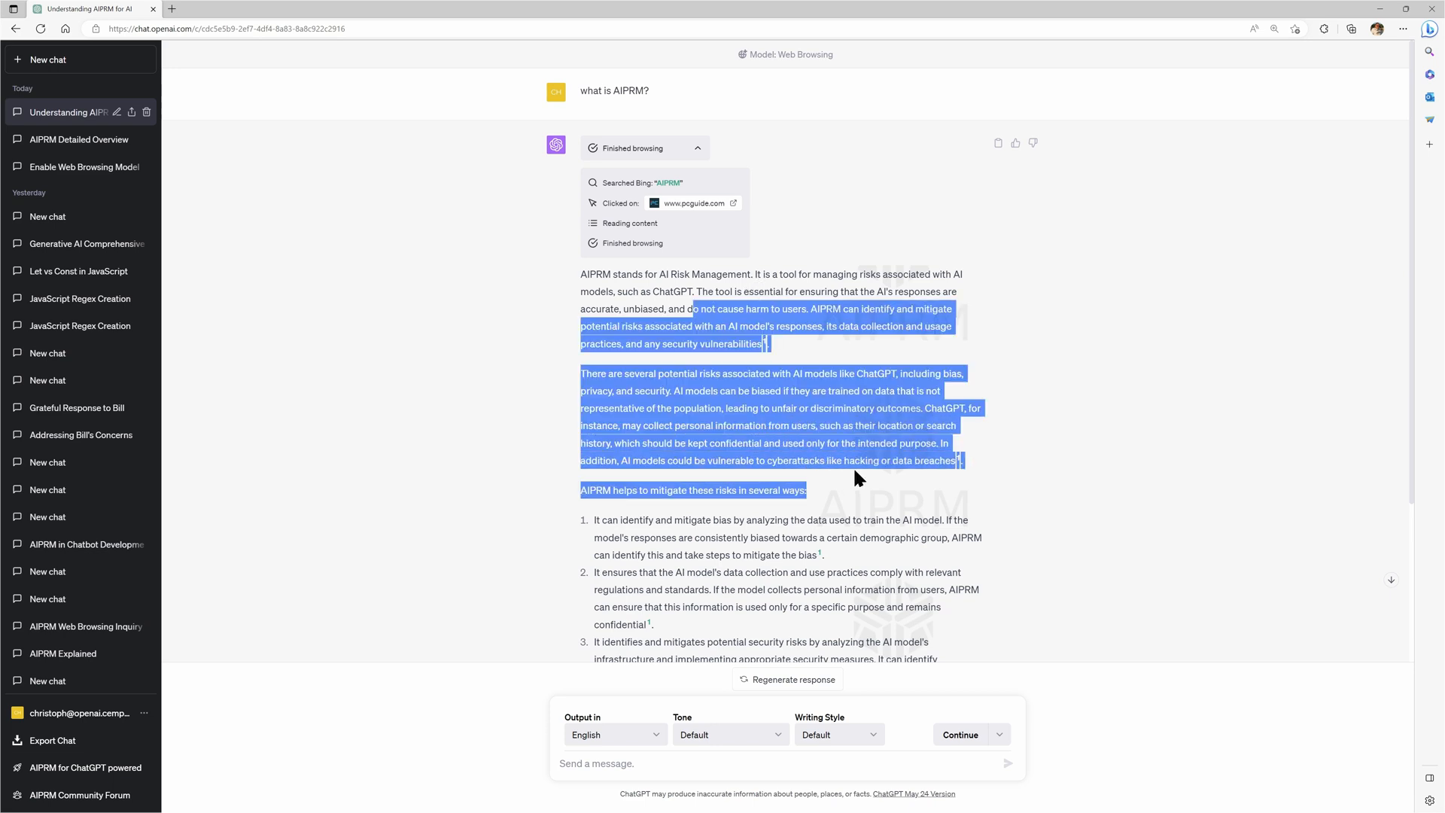
scroll("down", 3)
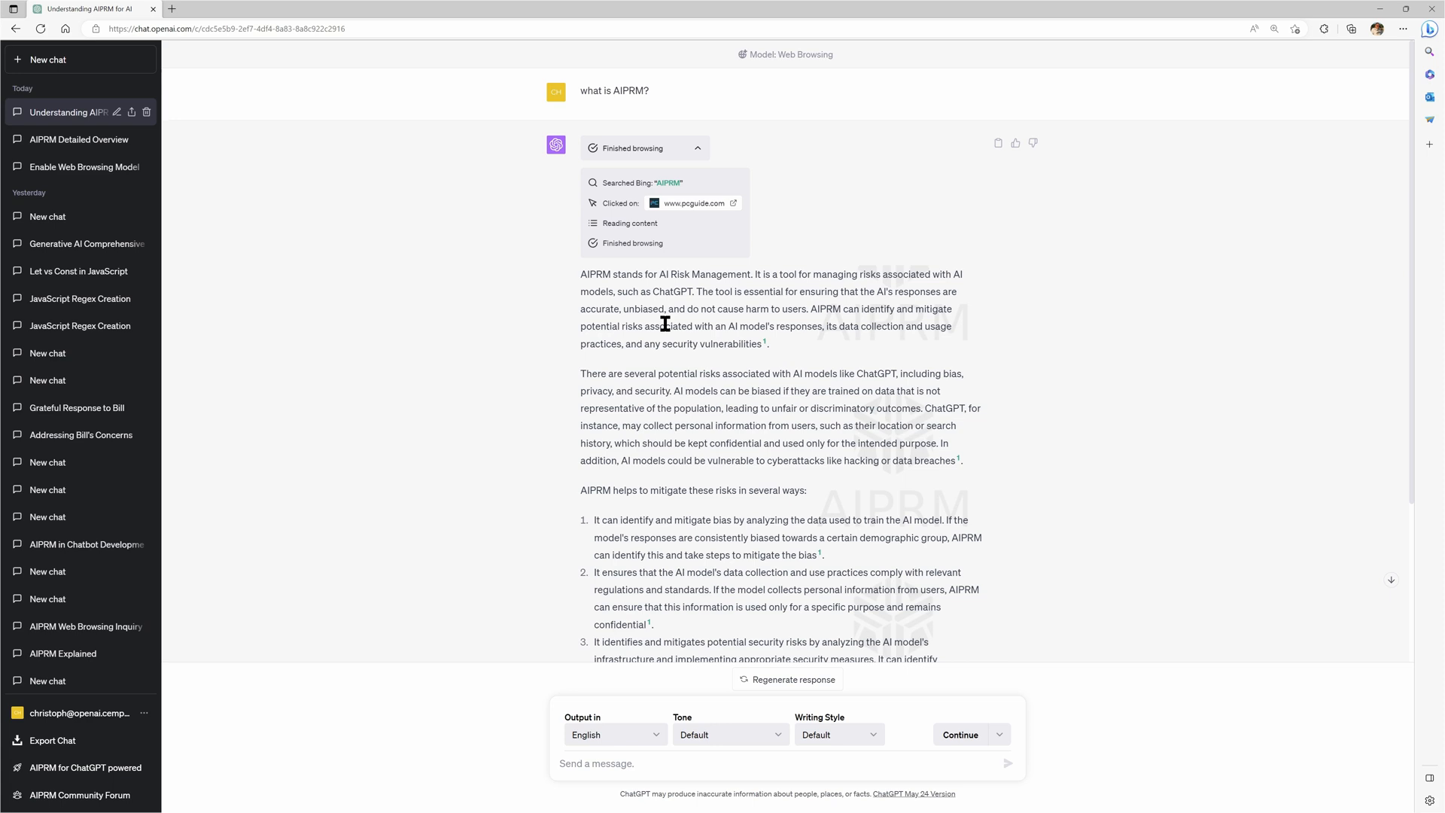
mouse_move(740, 360)
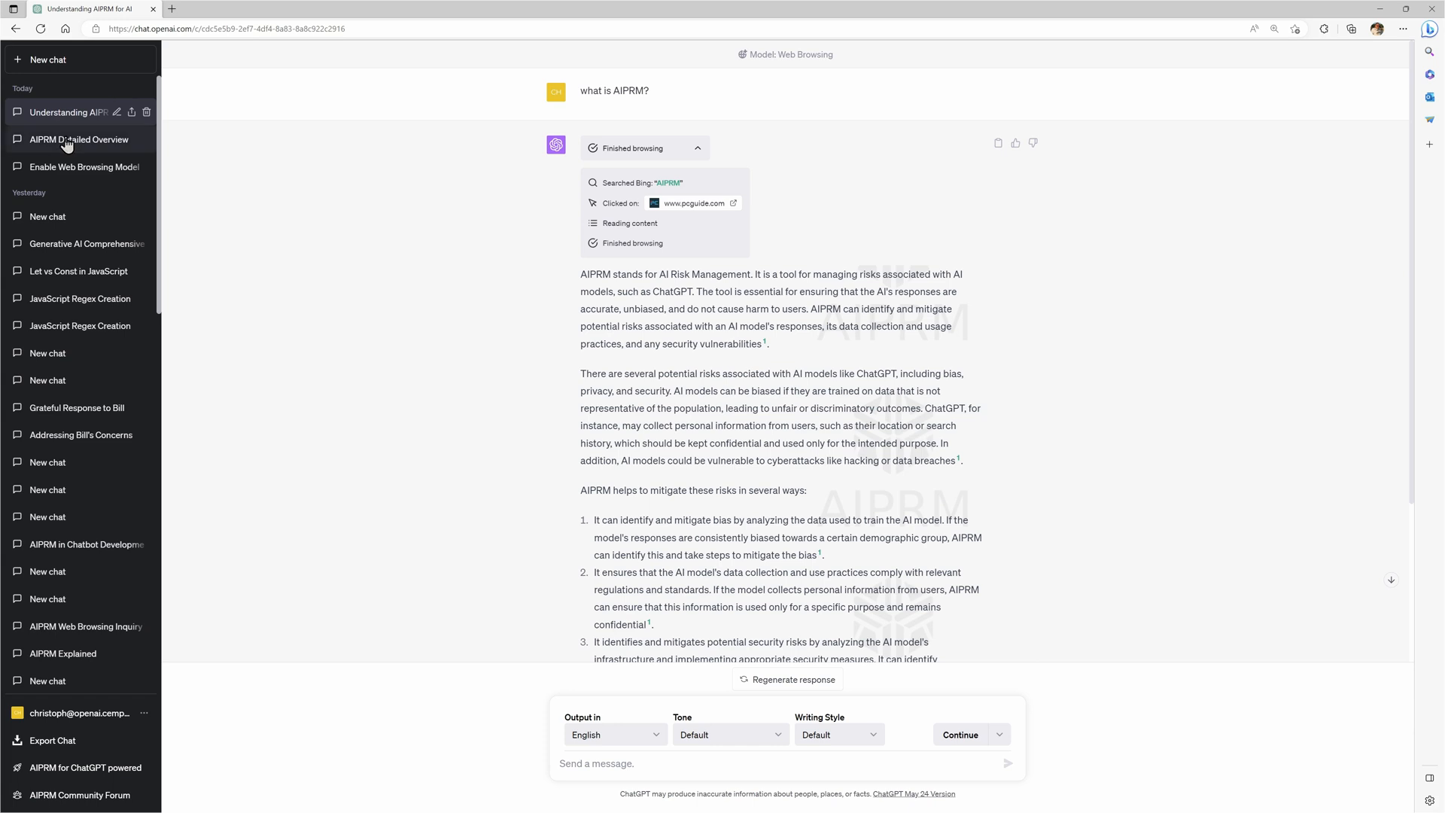
Review the 'AIPRM Detailed Overview' chat's browsing log, then close the linked YouTube tutorial tab
left_click(70, 139)
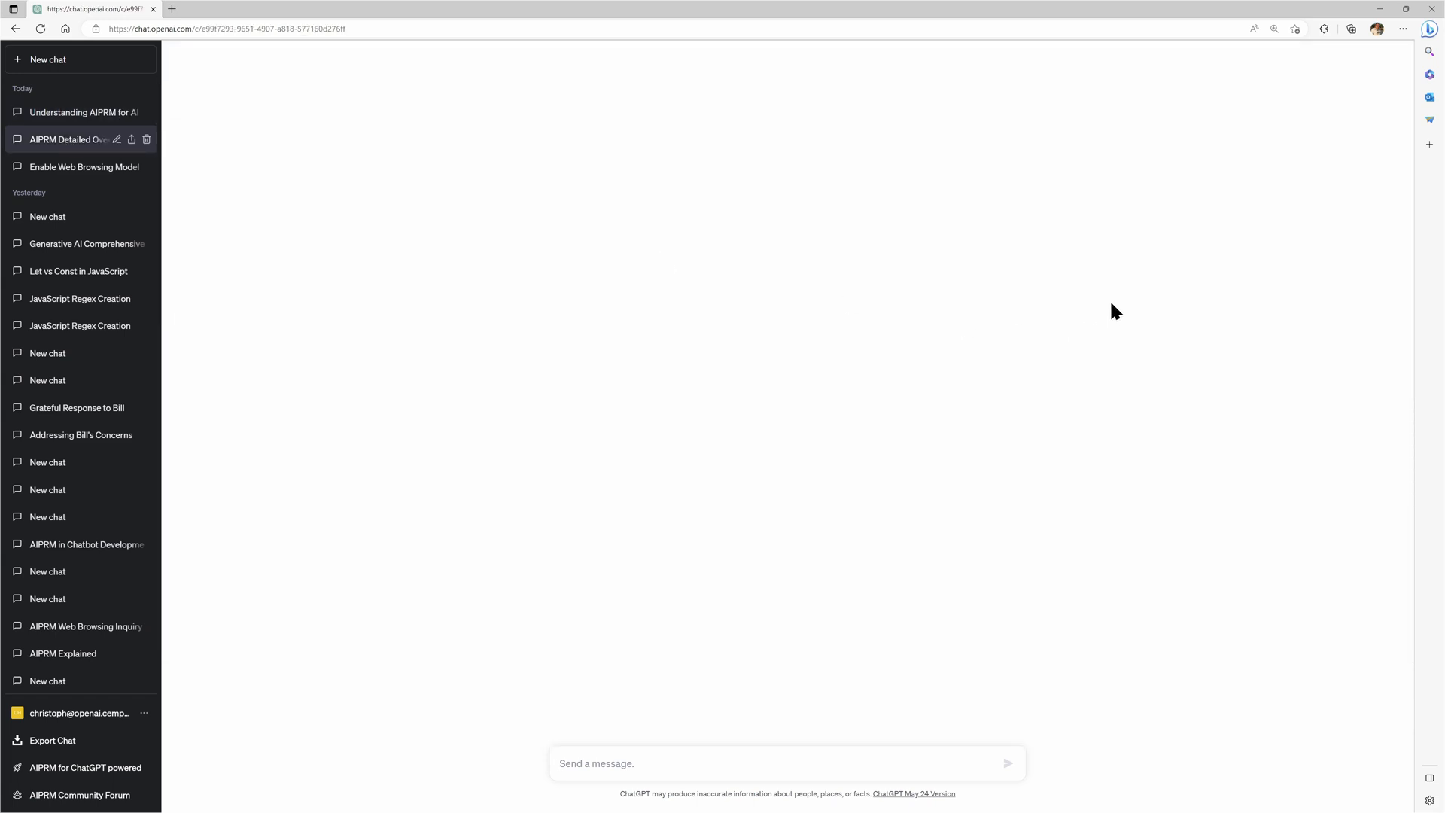
mouse_move(607, 229)
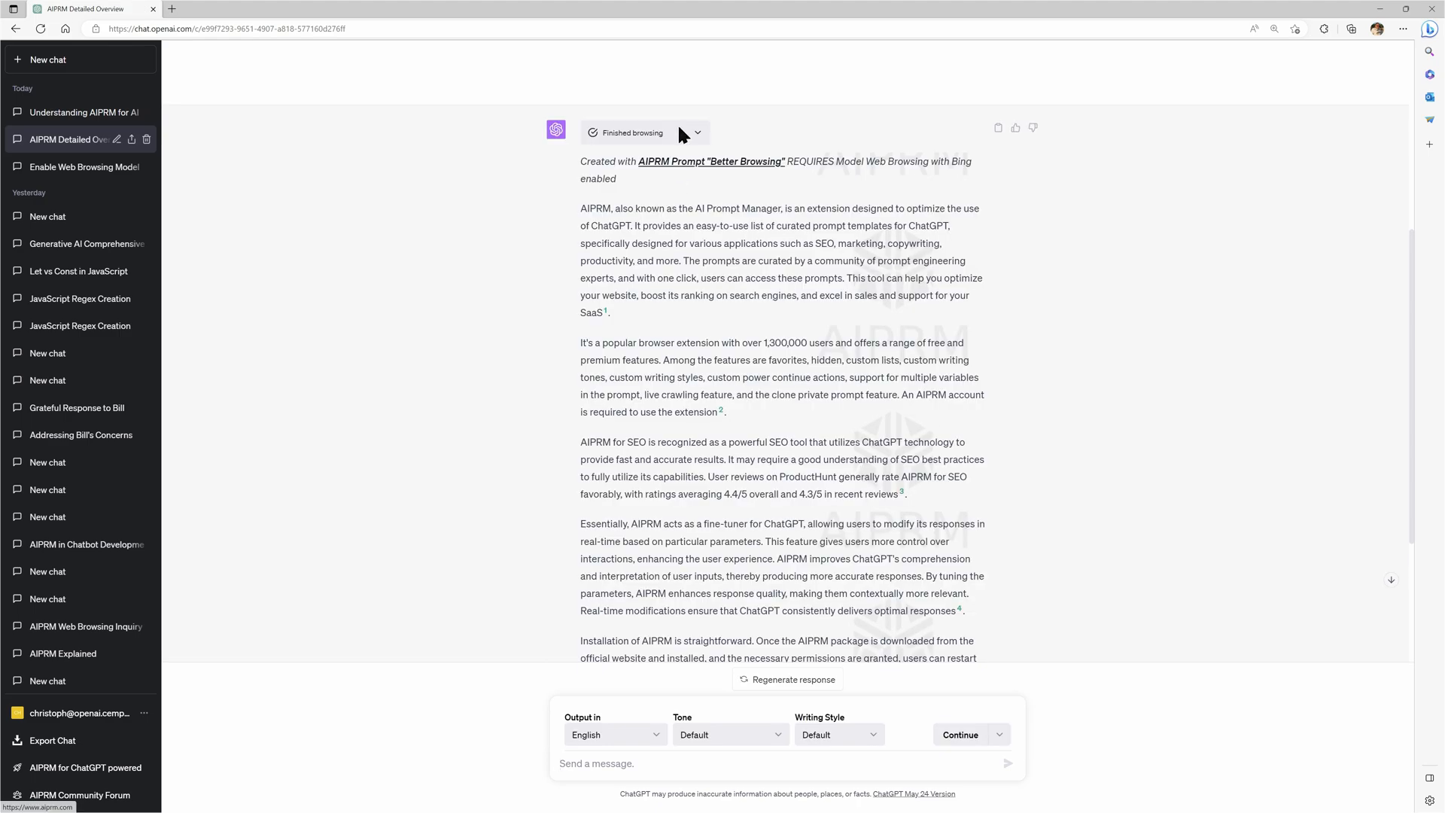
left_click(644, 132)
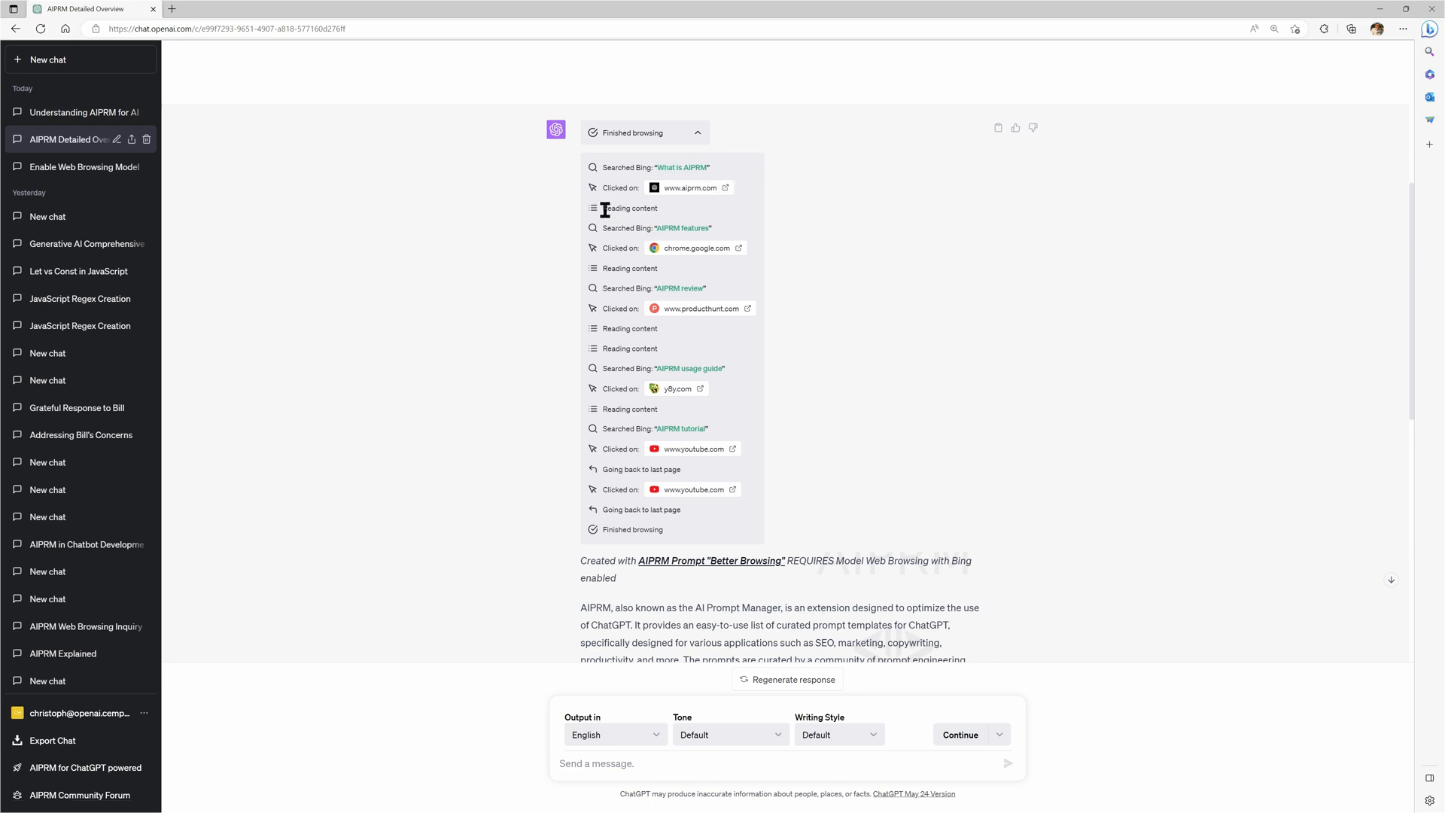
mouse_move(692, 191)
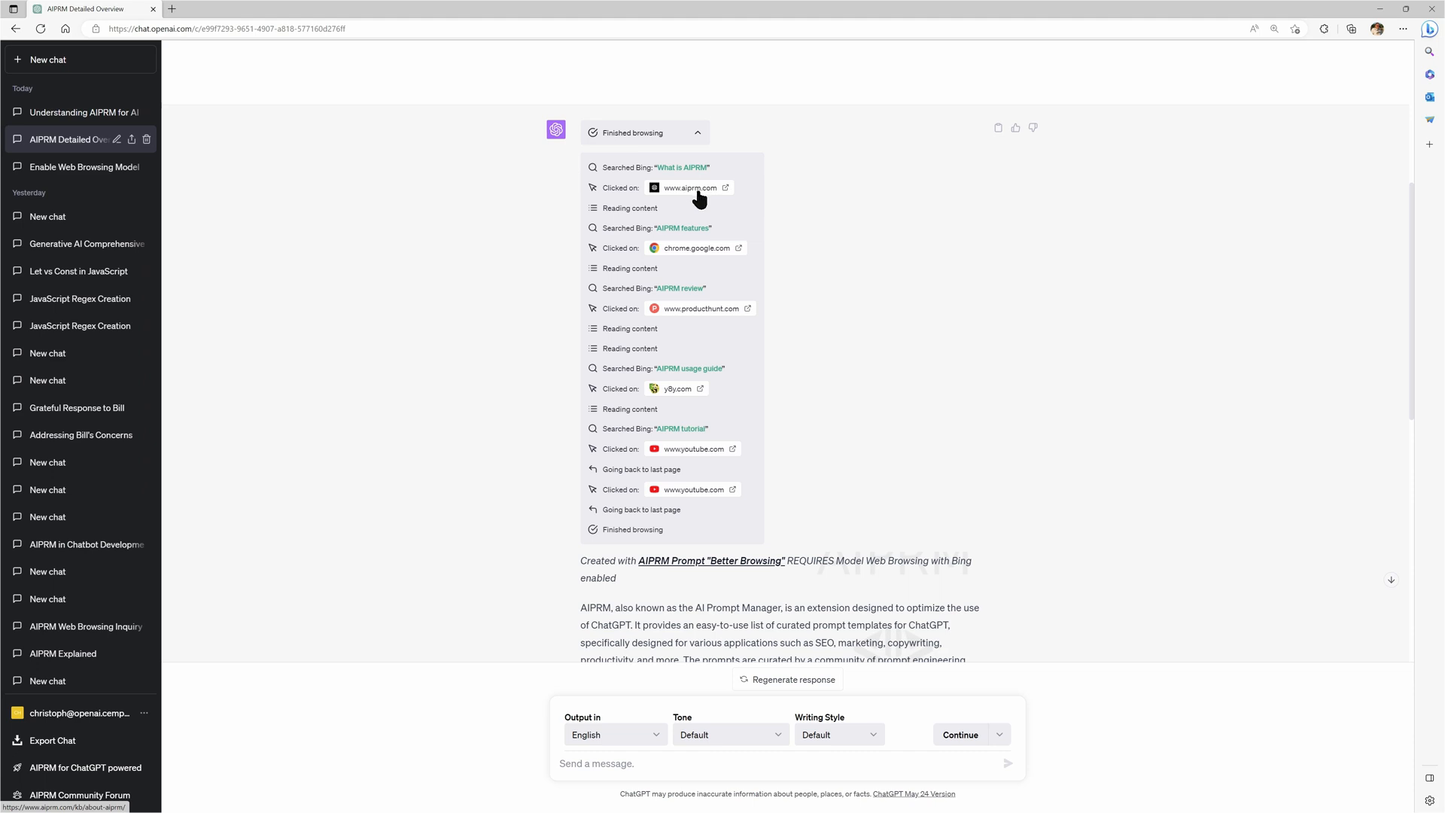
mouse_move(673, 256)
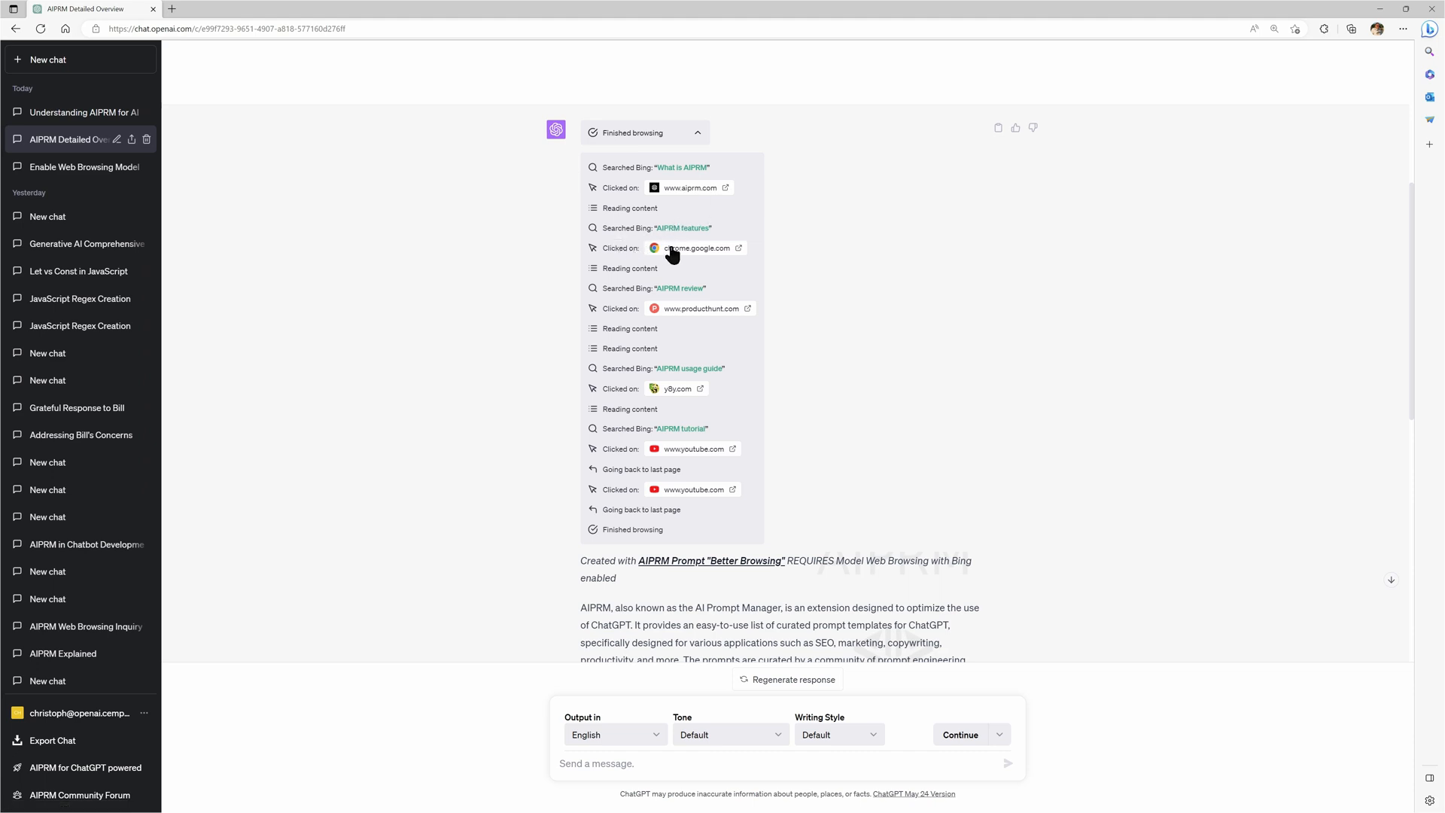
mouse_move(676, 310)
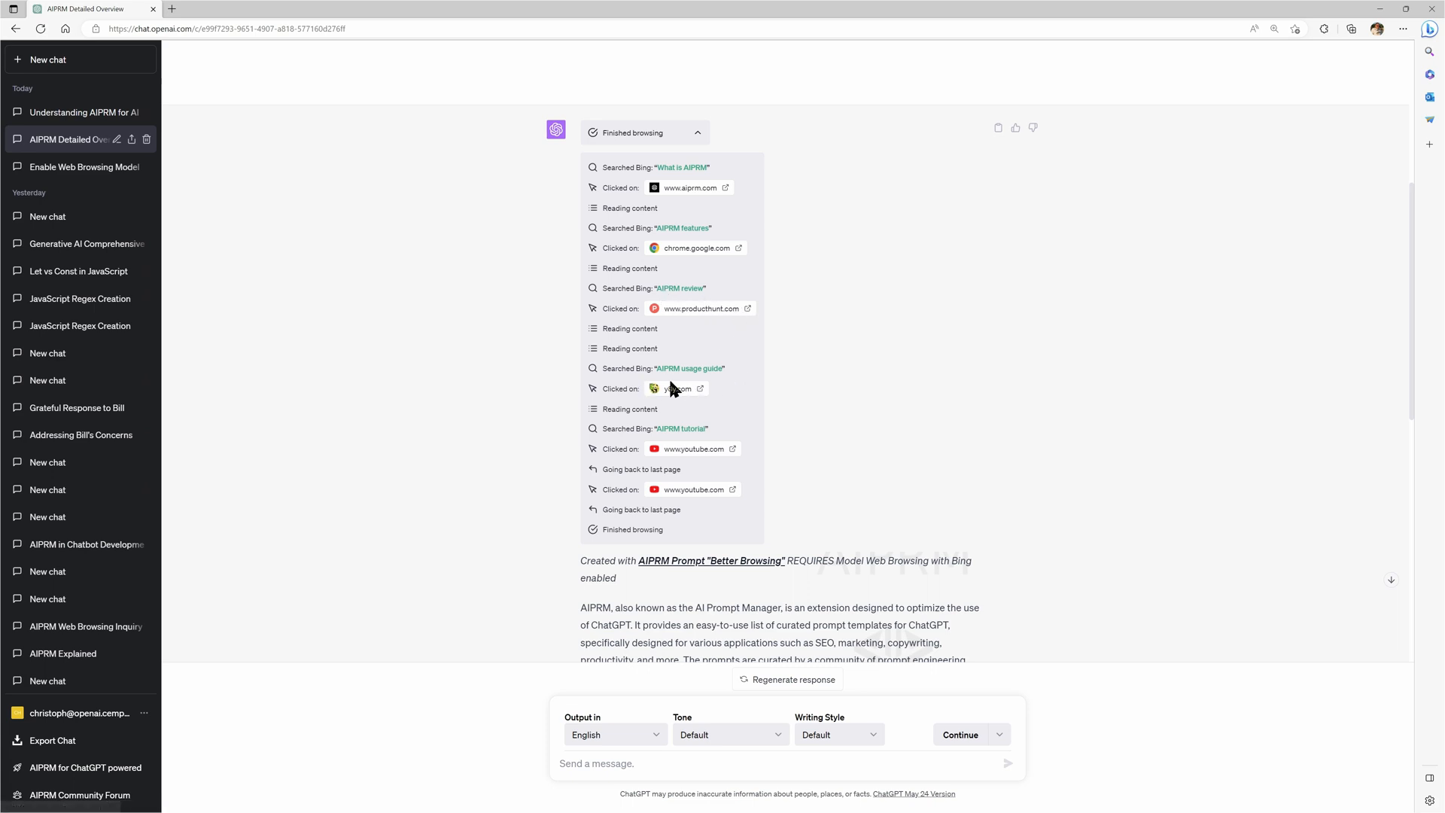
scroll("down", 3)
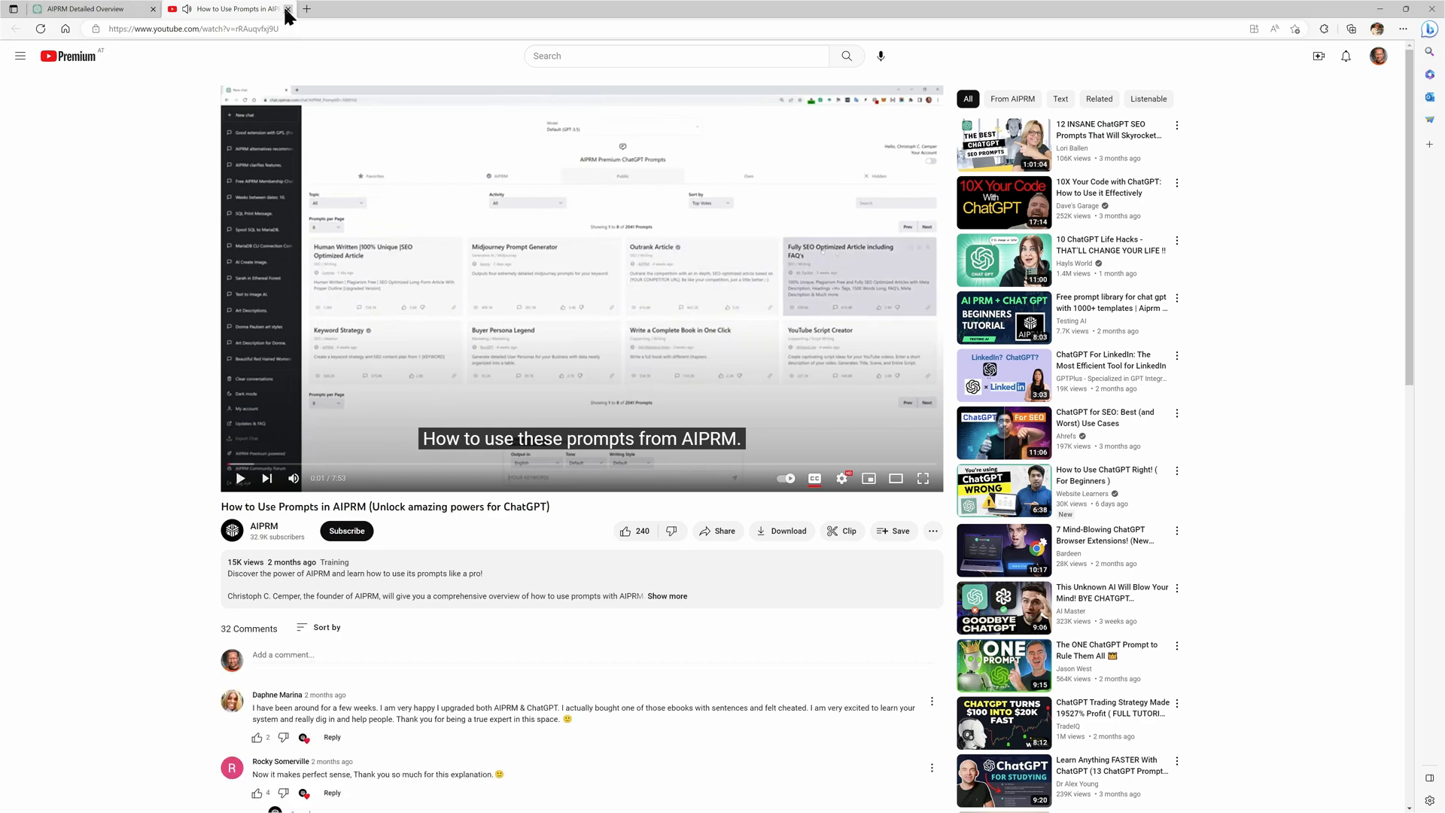
left_click(287, 9)
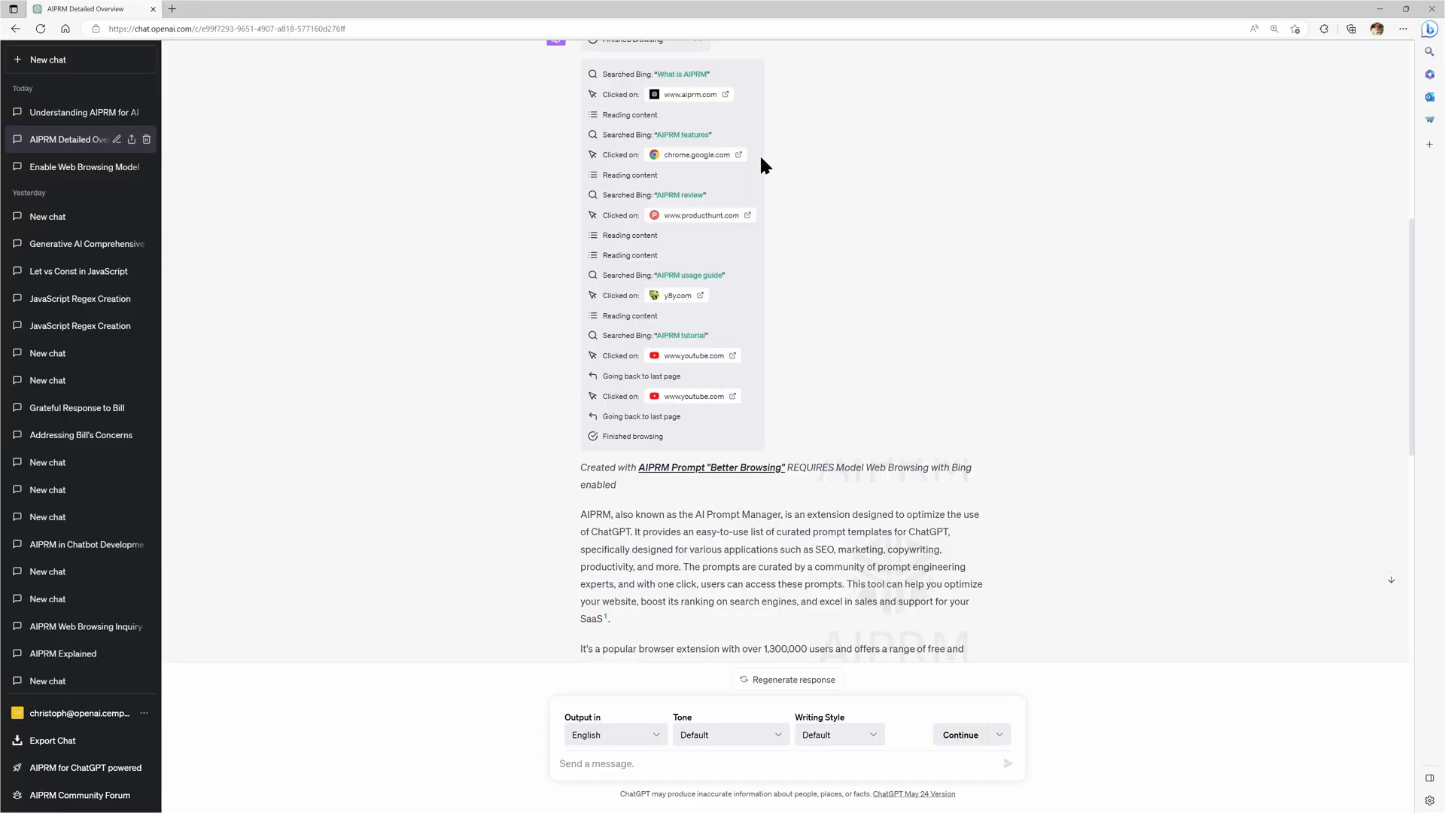
mouse_move(709, 152)
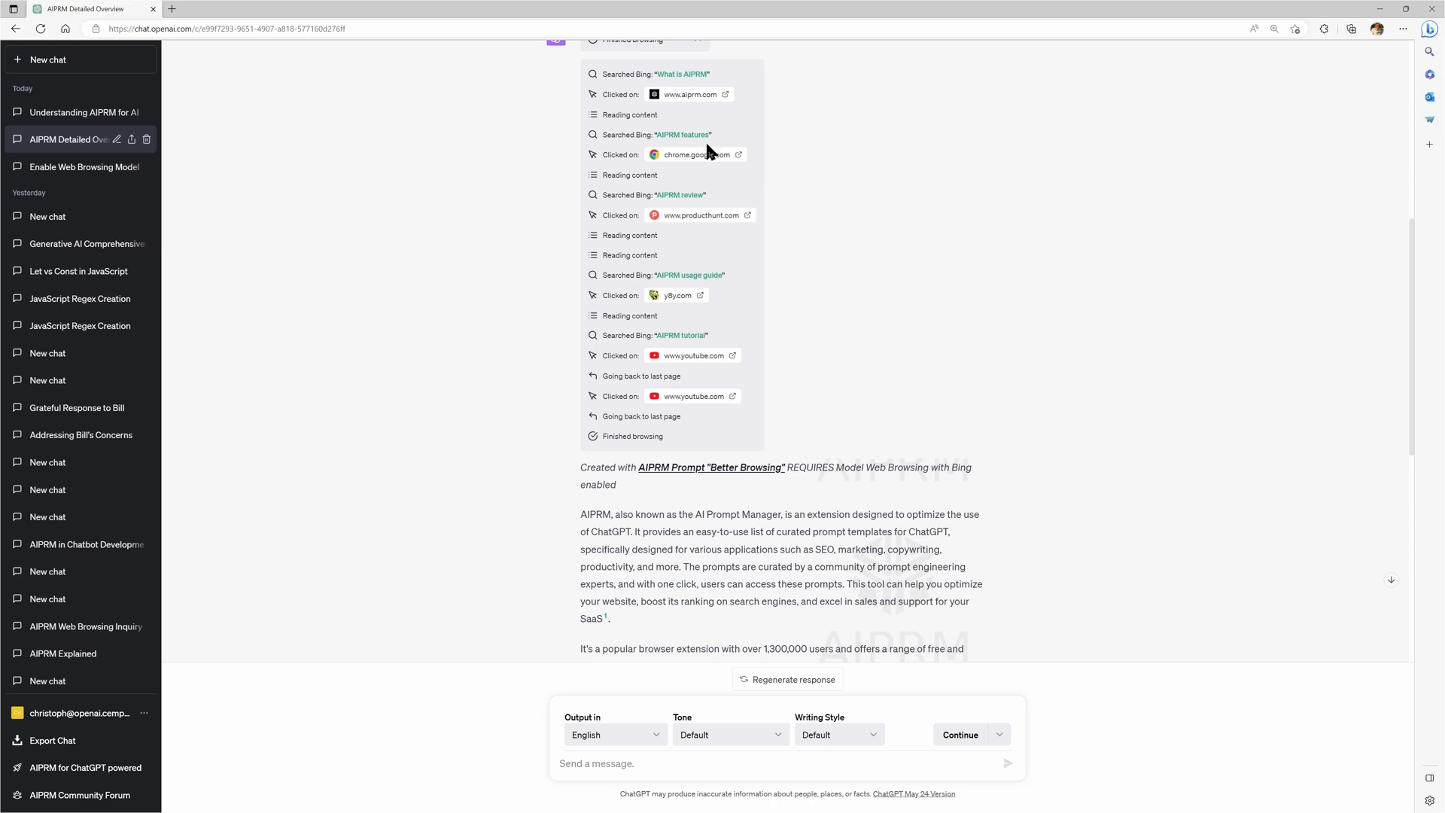
scroll("down", 3)
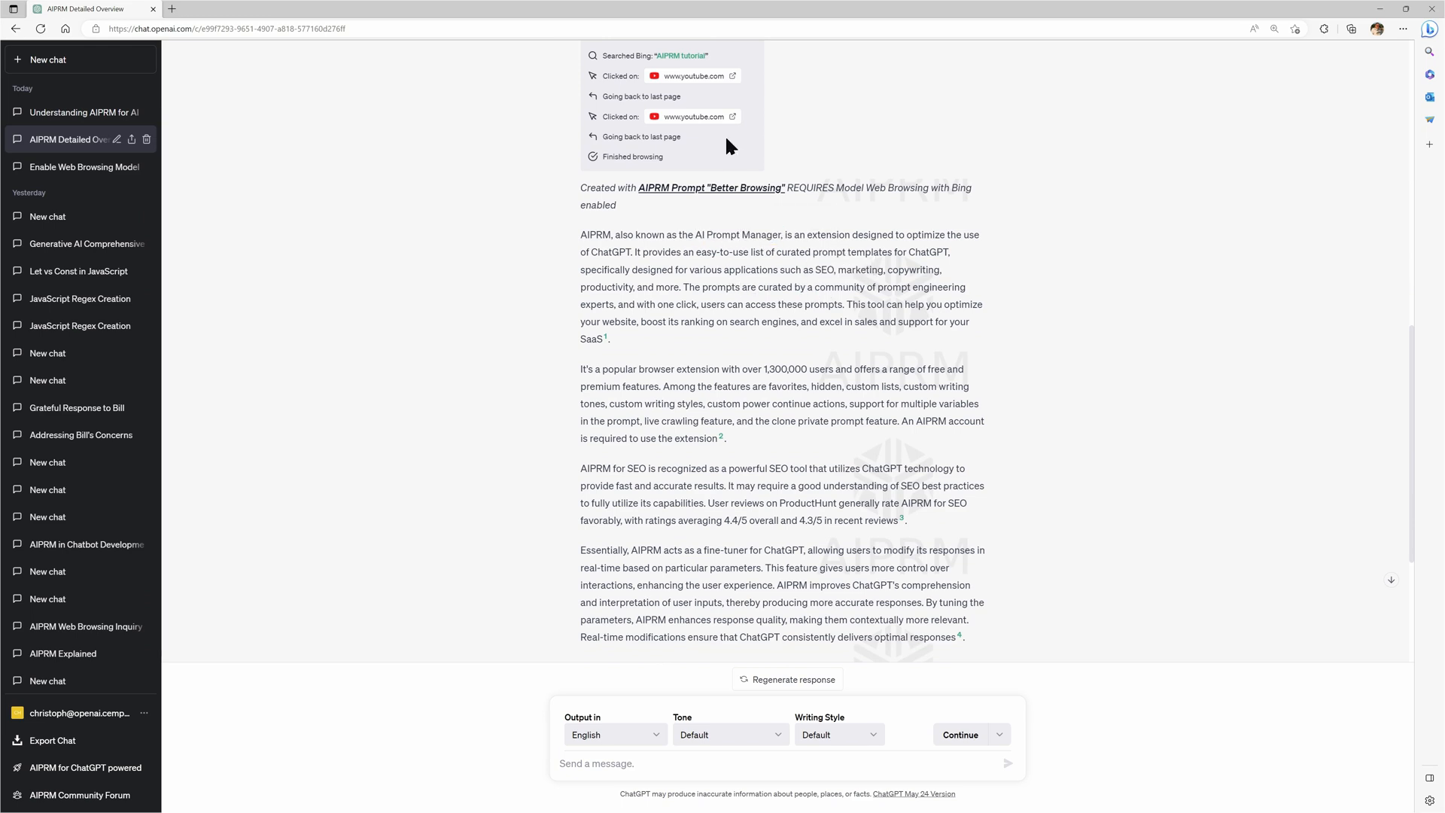
mouse_move(838, 307)
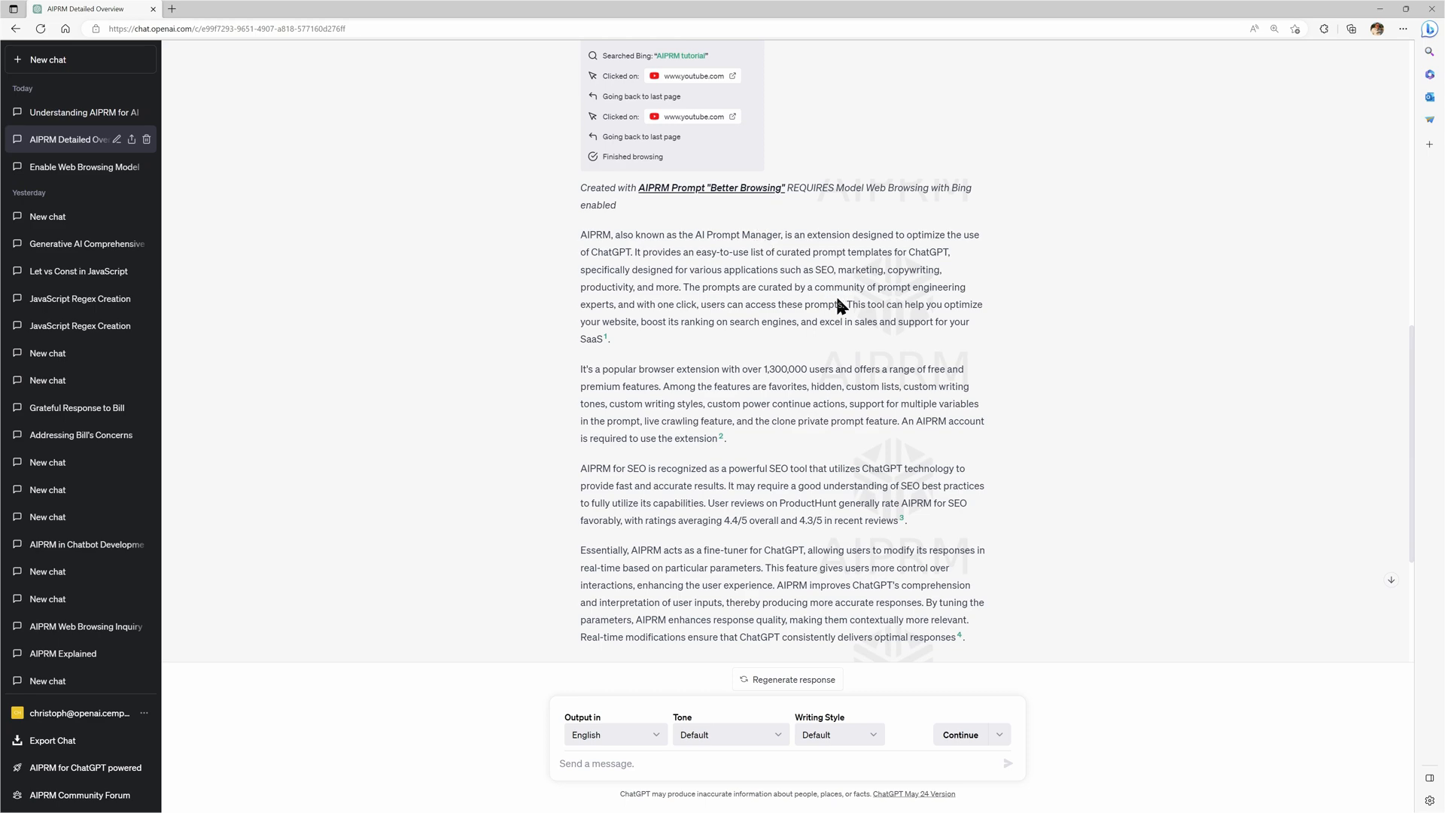
scroll("down", 3)
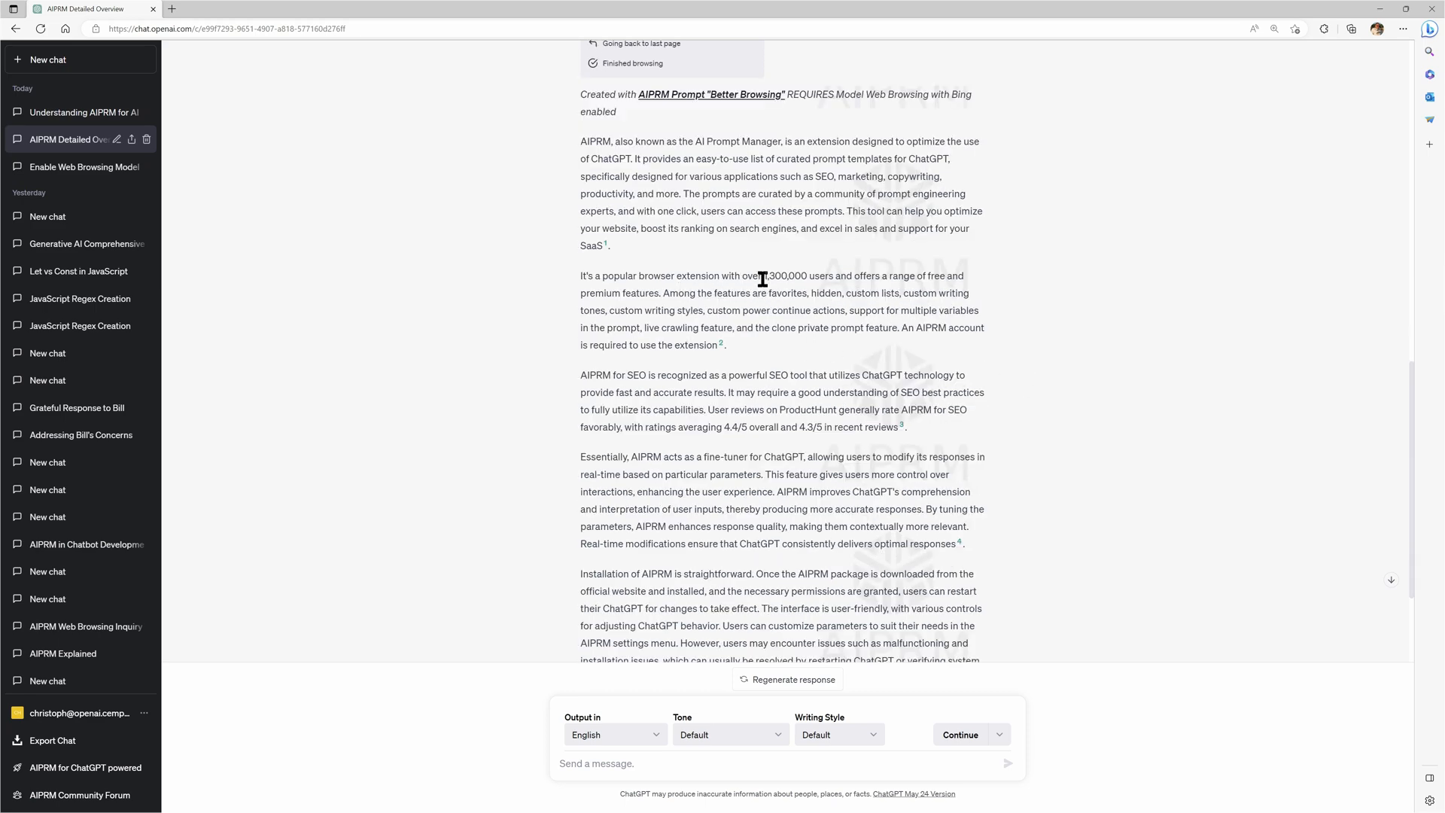
left_click_drag(765, 275, 834, 275)
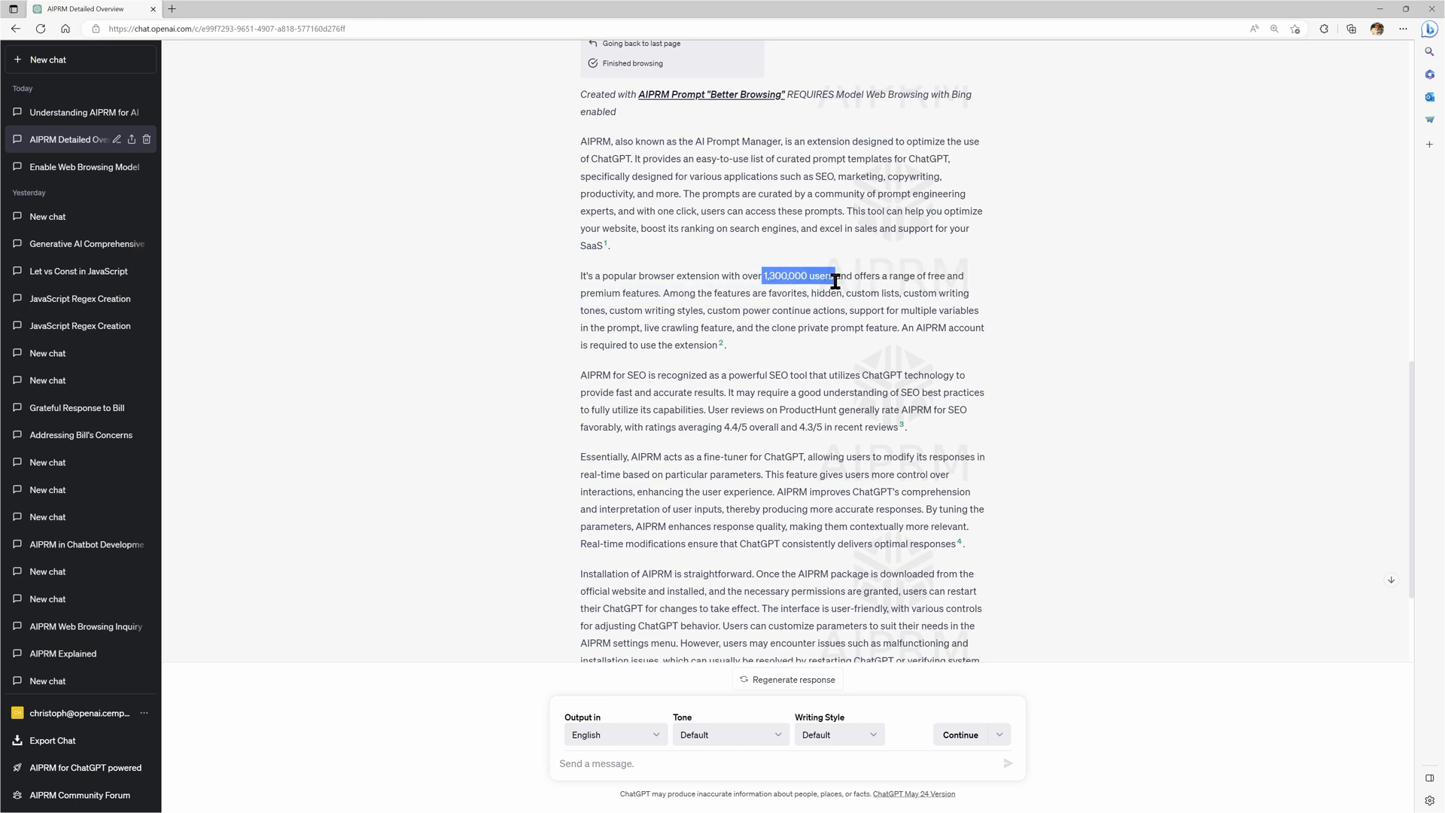
mouse_move(726, 346)
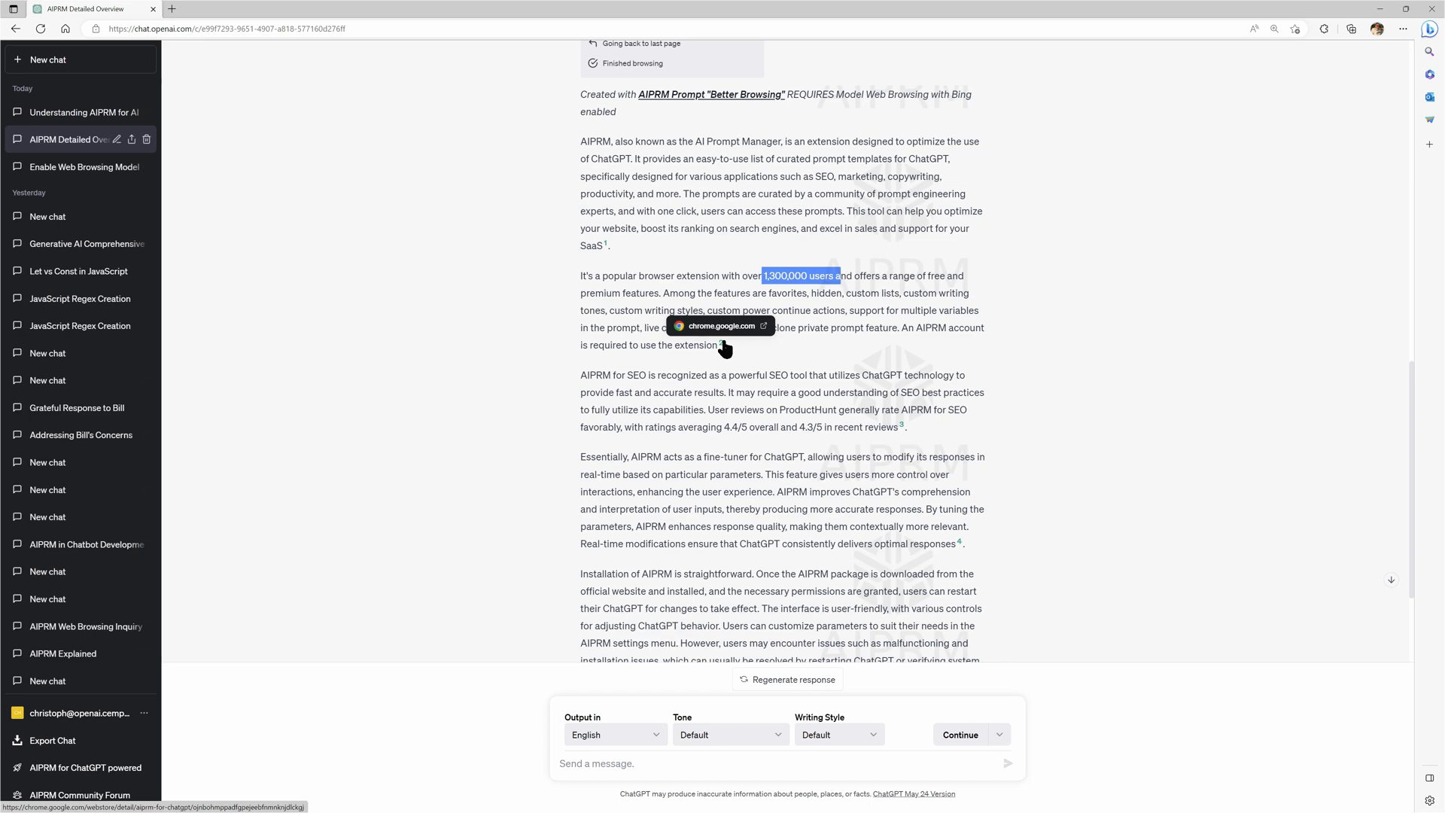
mouse_move(690, 183)
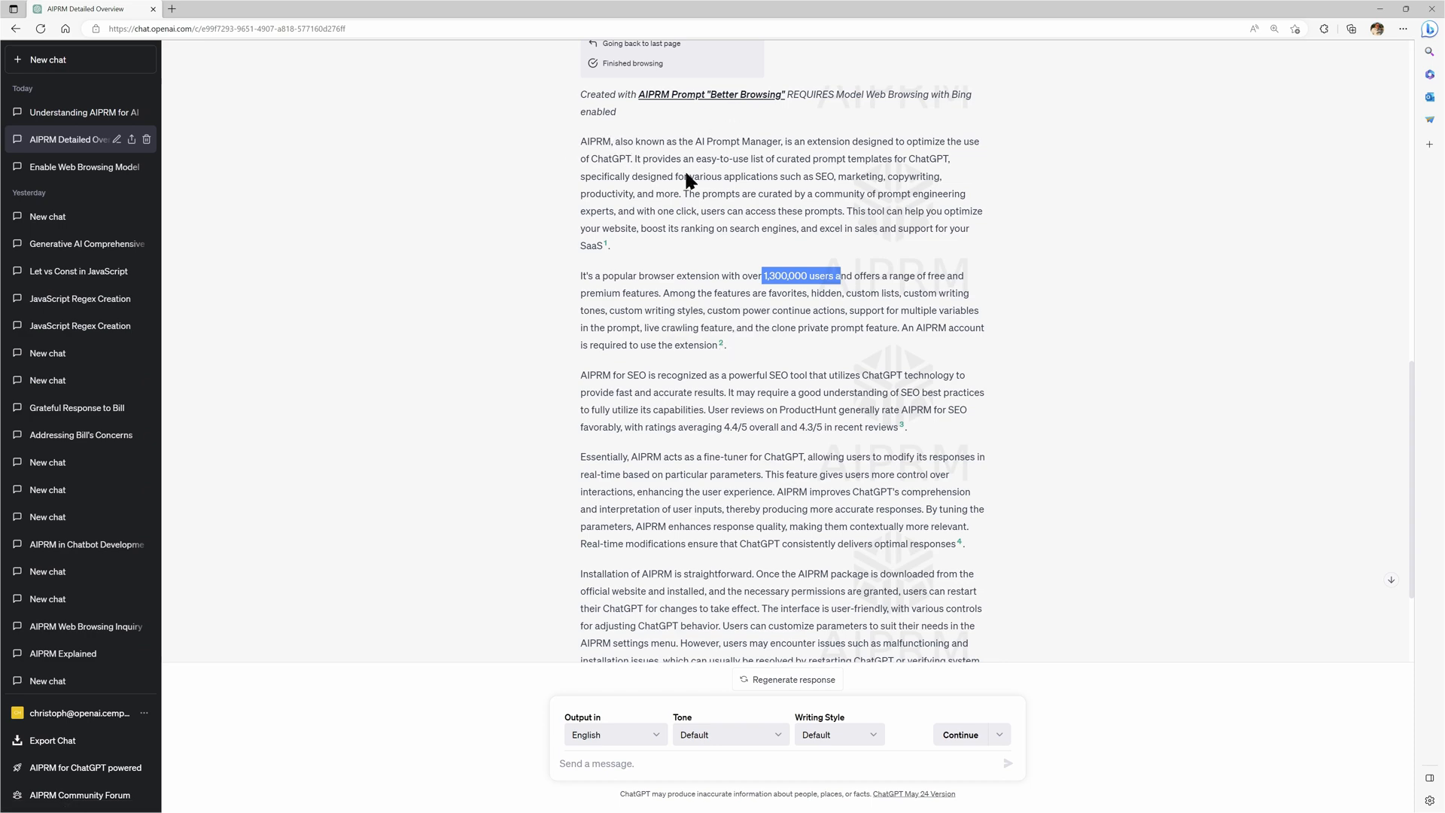
mouse_move(606, 248)
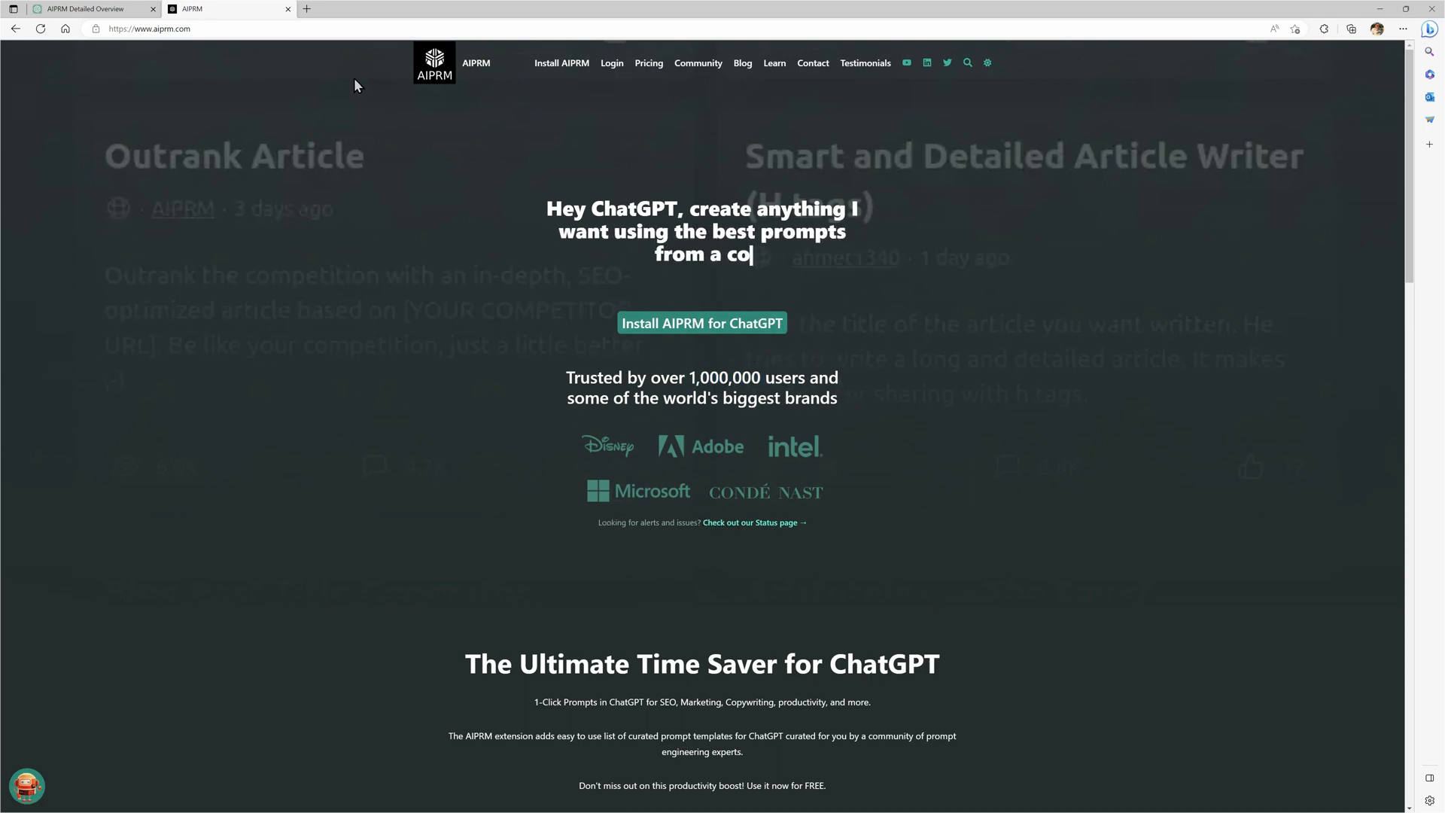
left_click(83, 9)
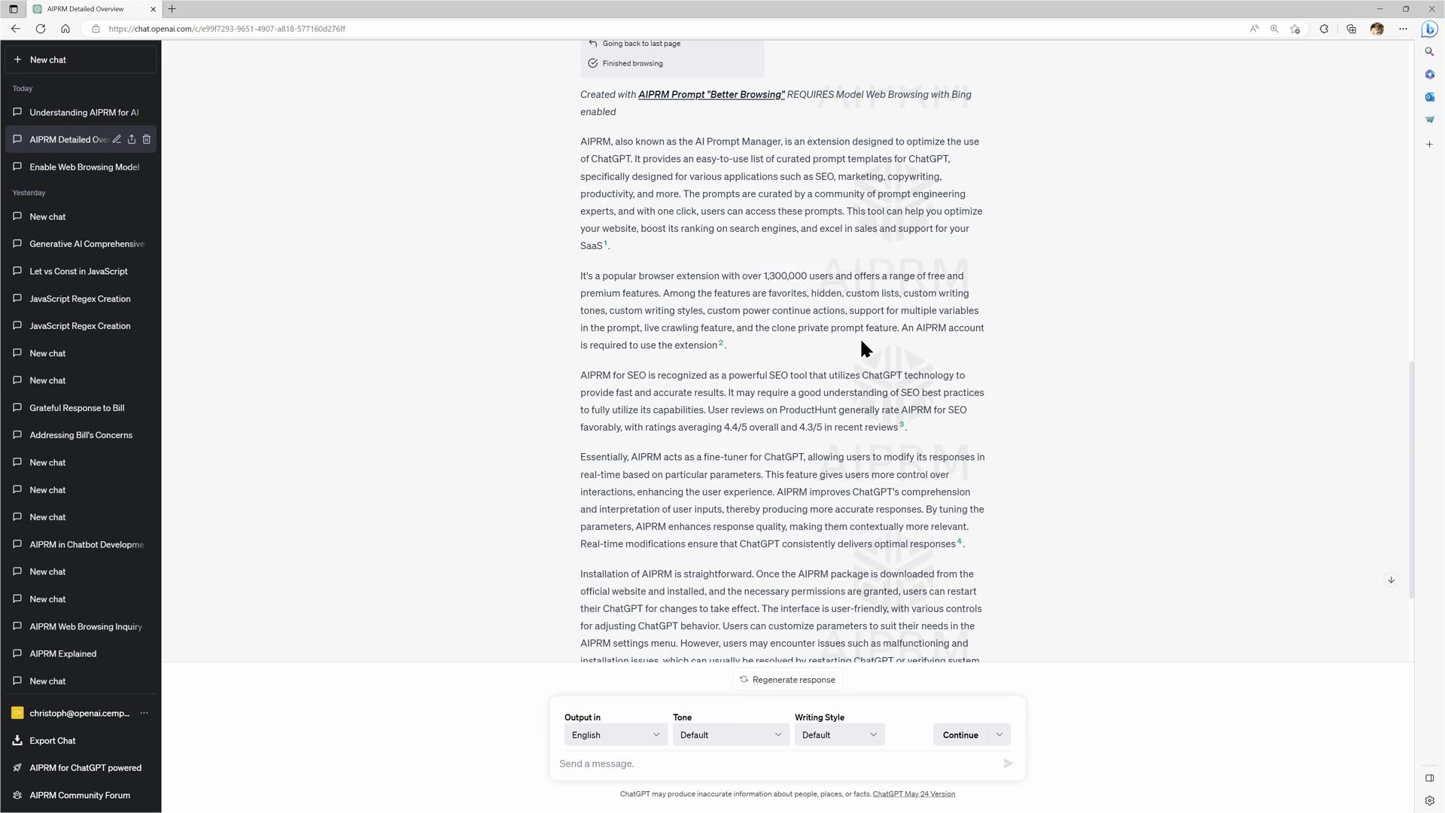
scroll("down", 3)
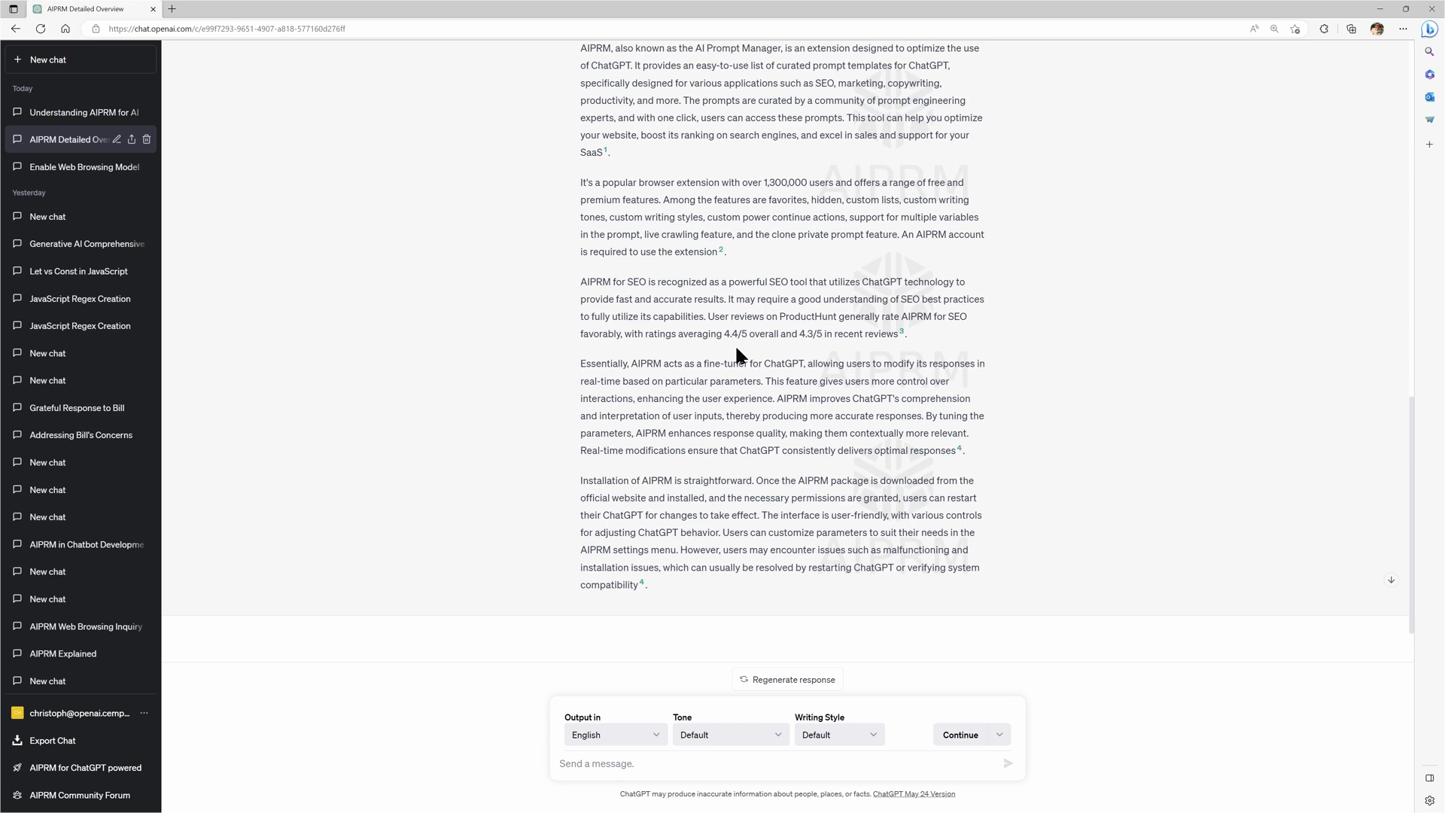
mouse_move(589, 363)
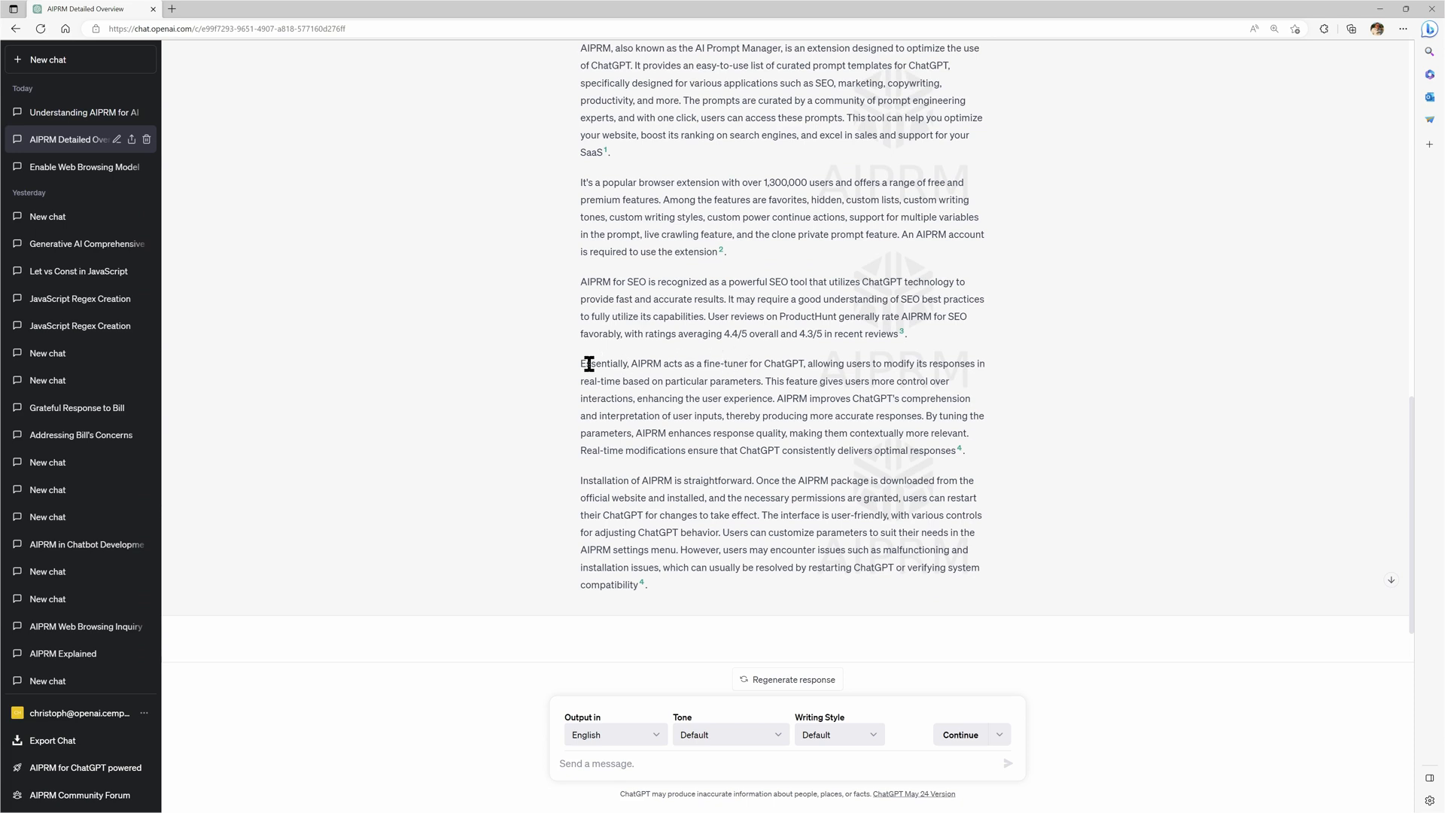
mouse_move(688, 378)
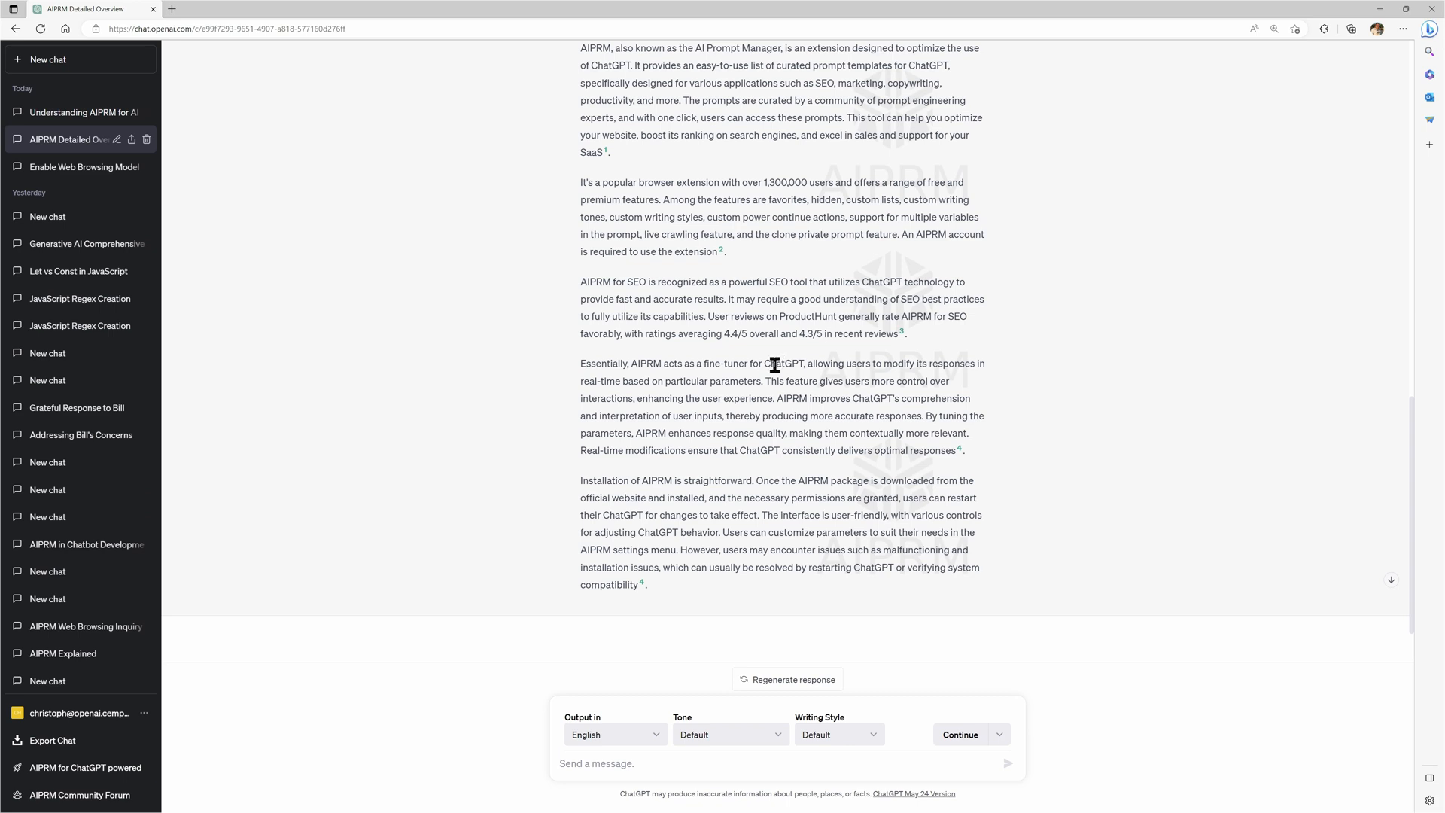
mouse_move(774, 365)
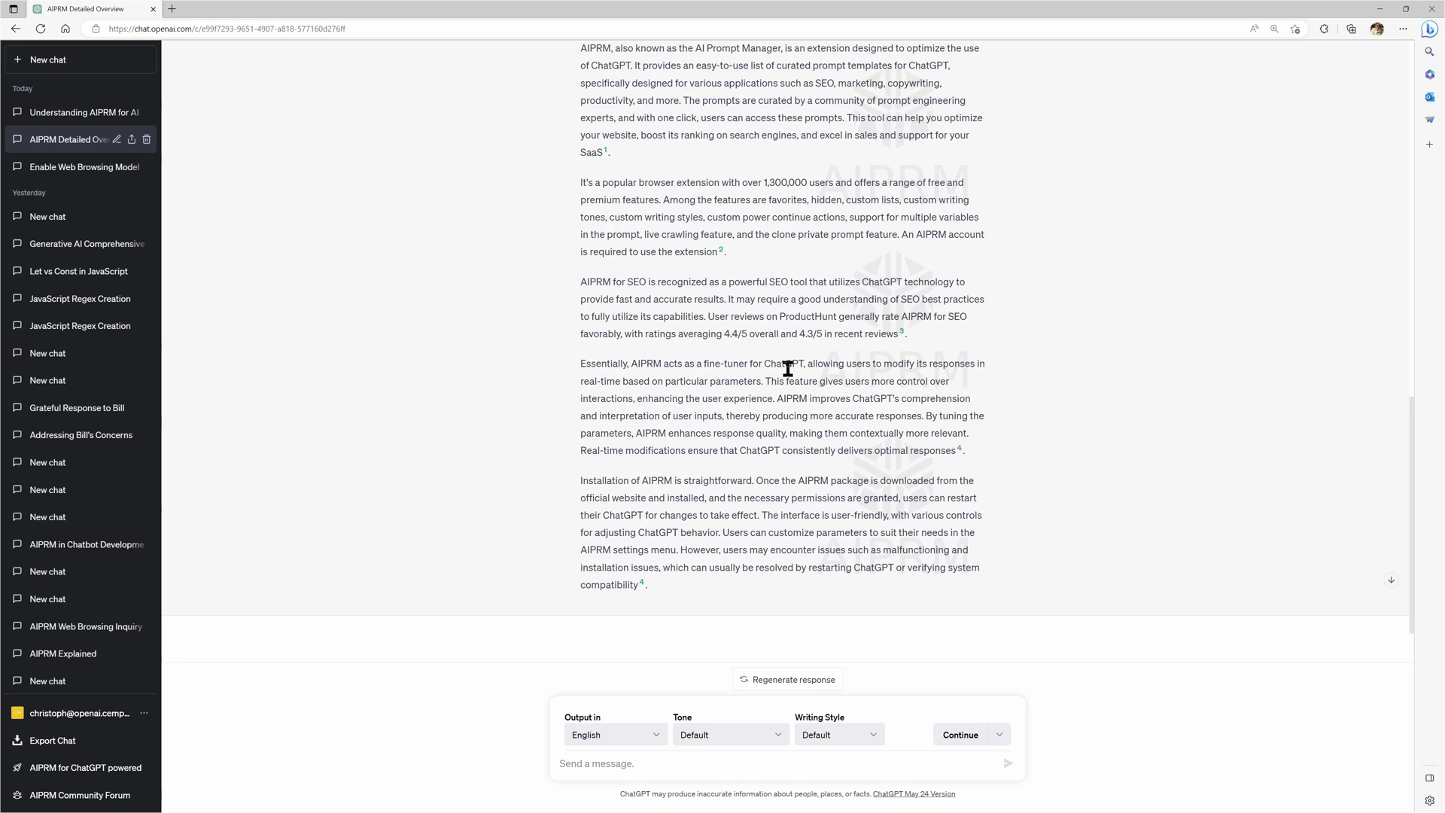
mouse_move(810, 396)
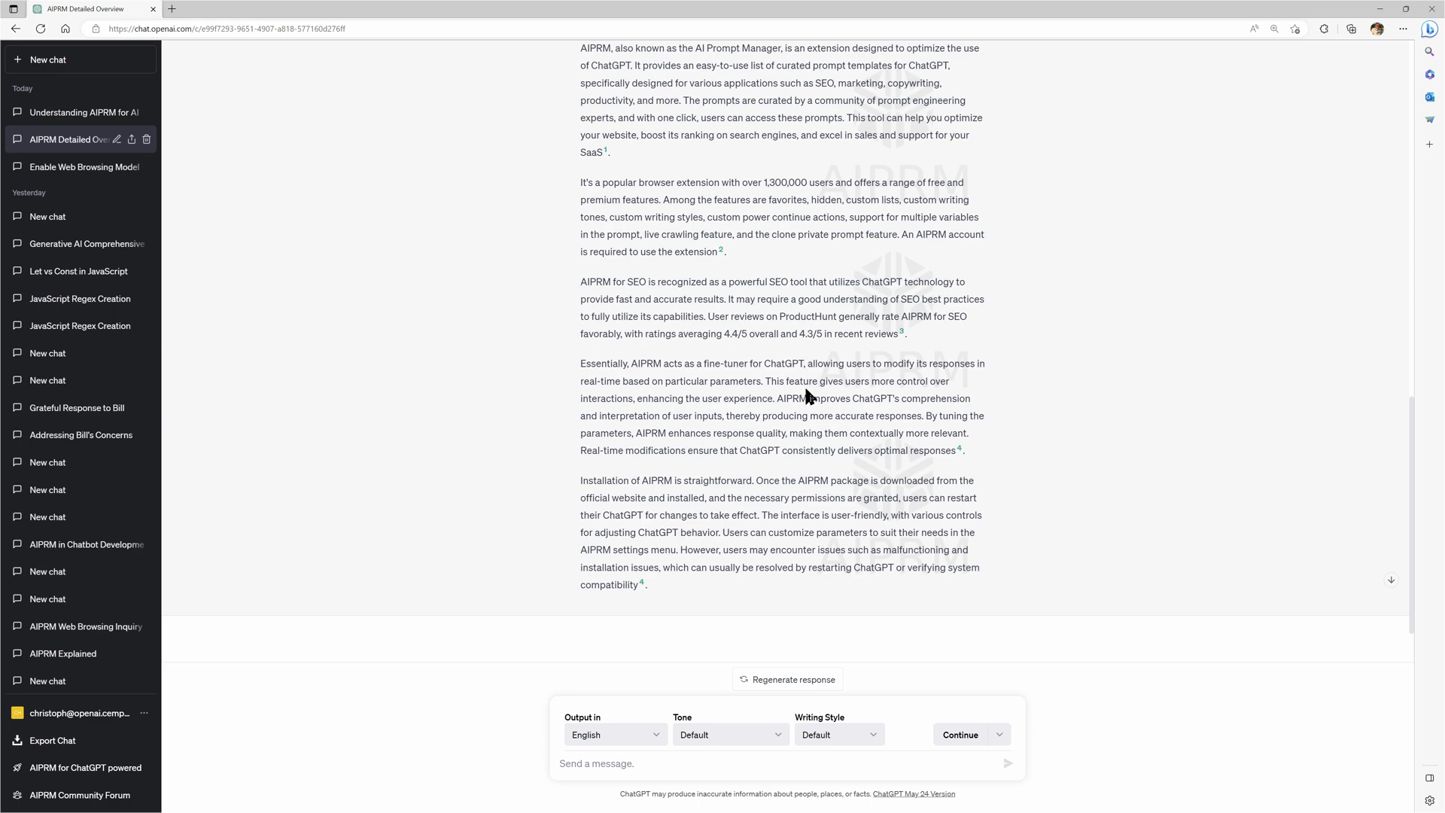
scroll("down", 3)
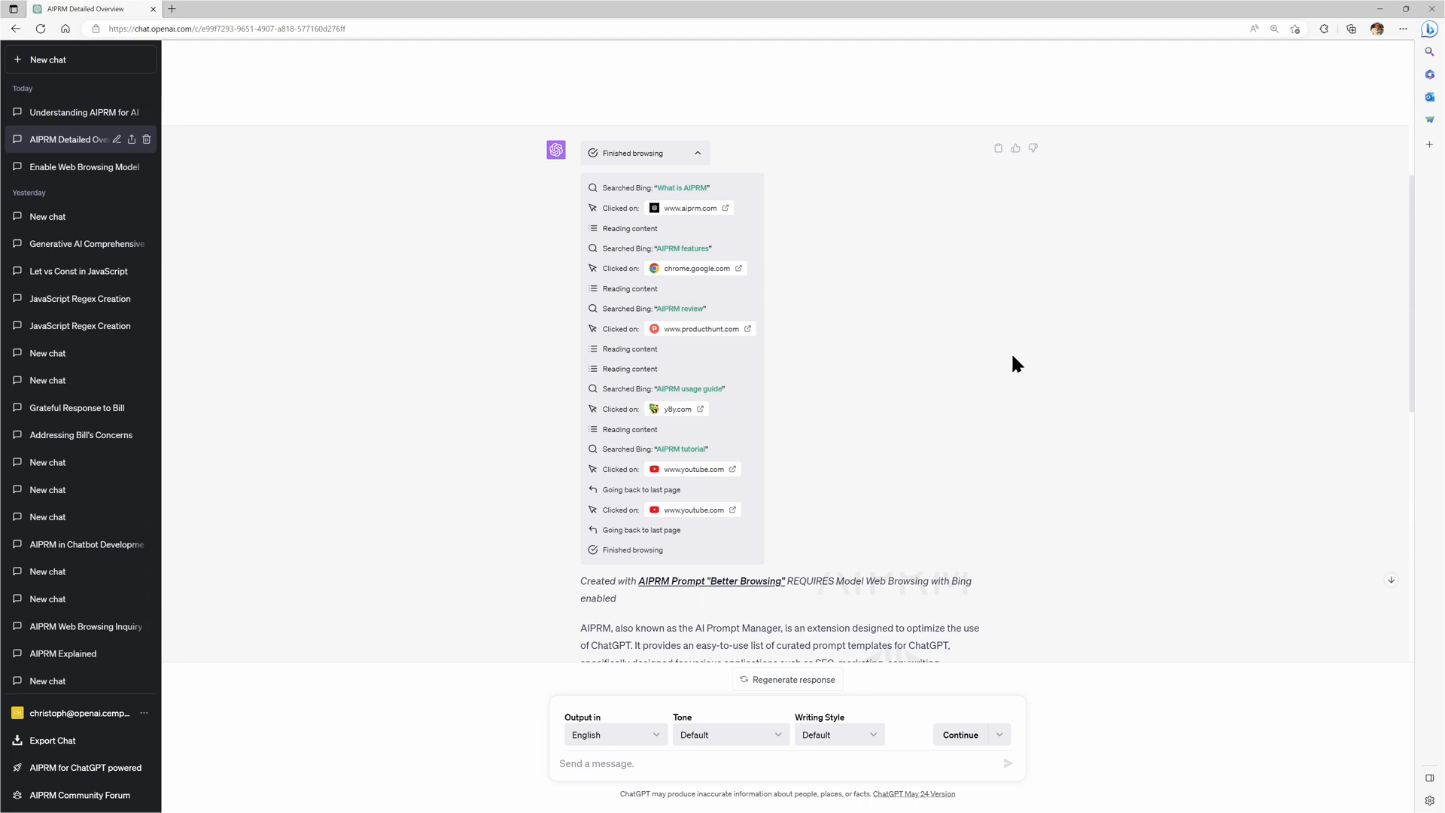
mouse_move(203, 166)
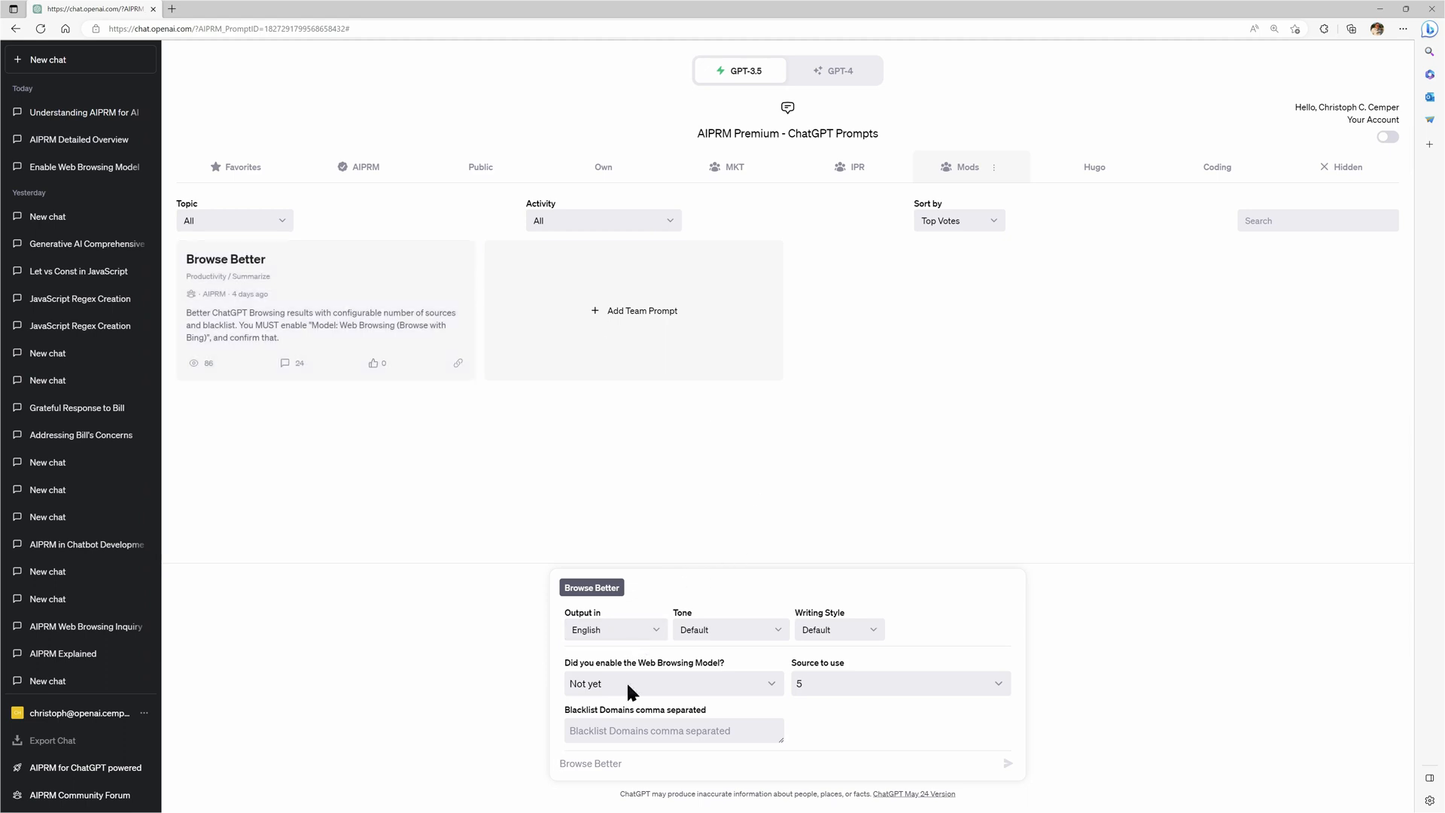
Confirm web browsing YES and switch the model to GPT-4 Browse with Bing
left_click(673, 684)
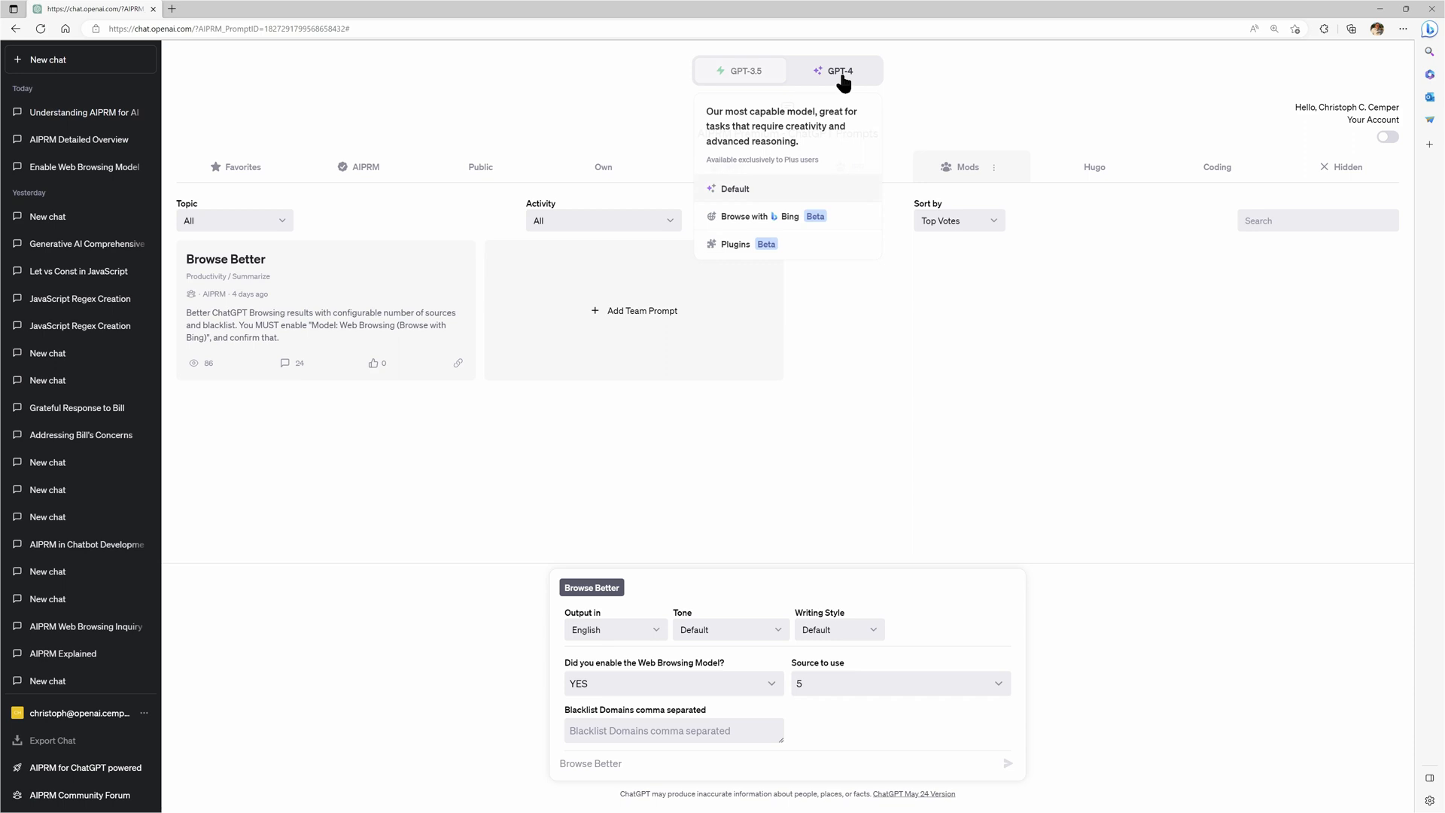
left_click(760, 215)
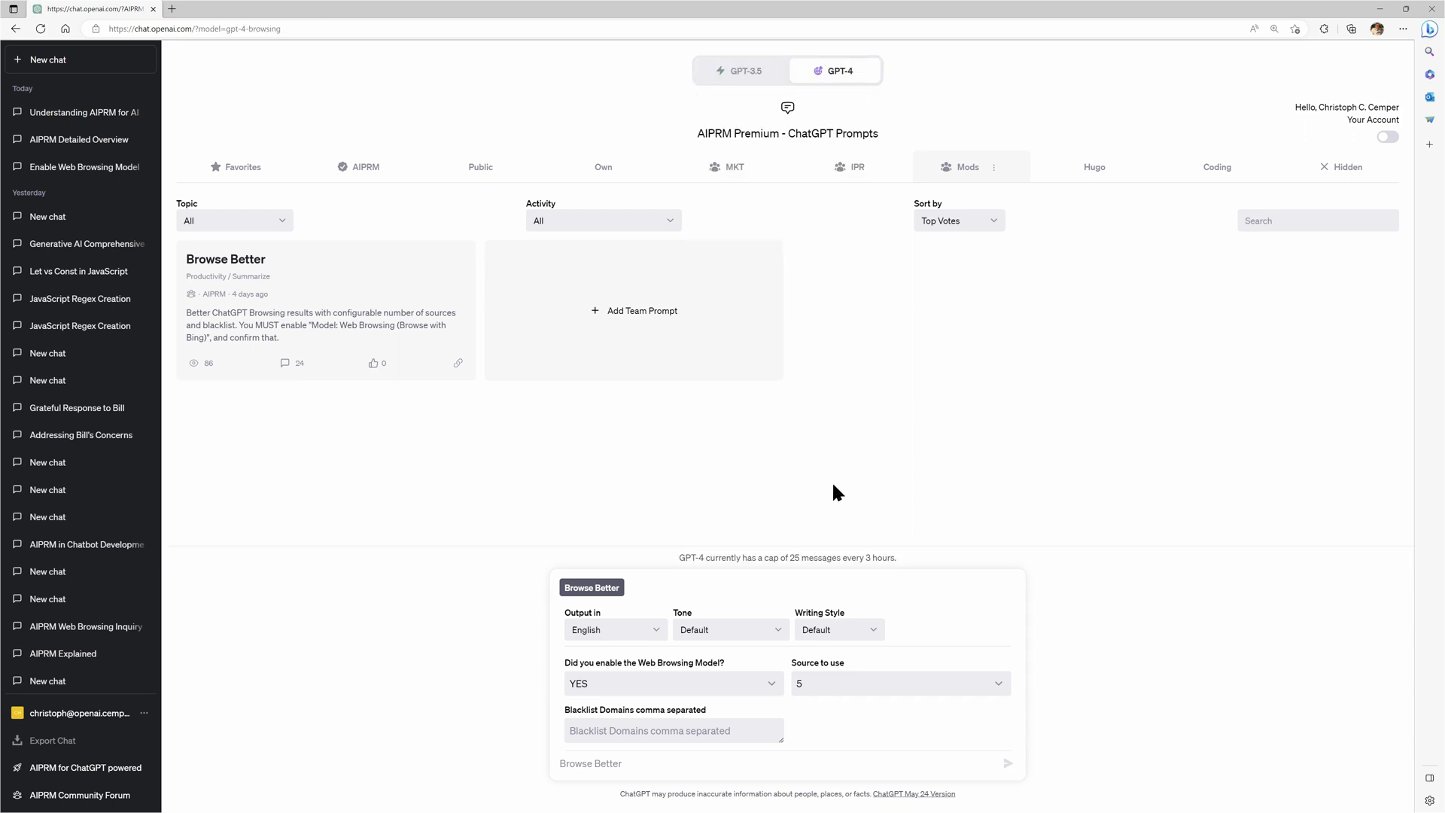
left_click(899, 683)
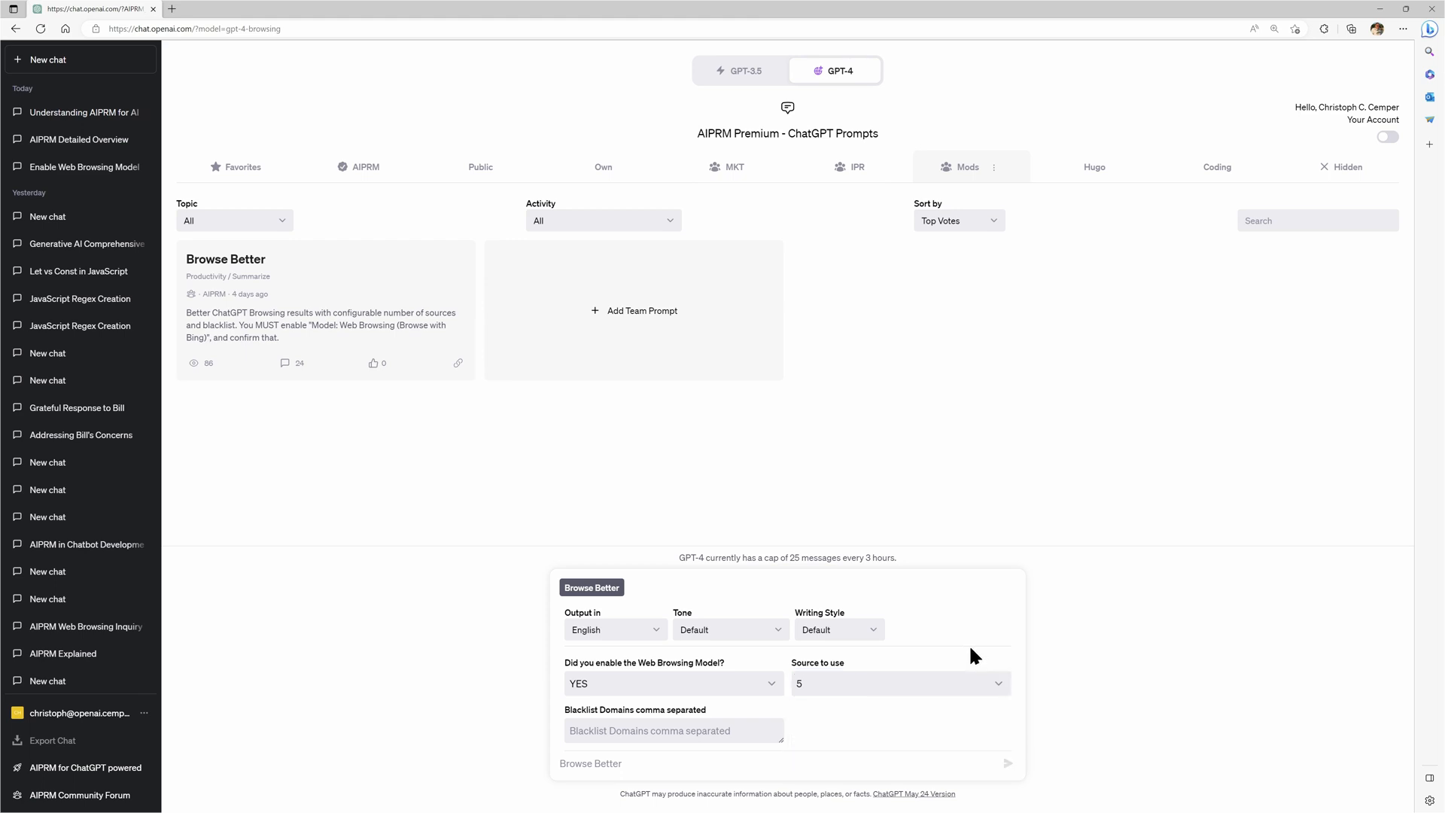
mouse_move(976, 659)
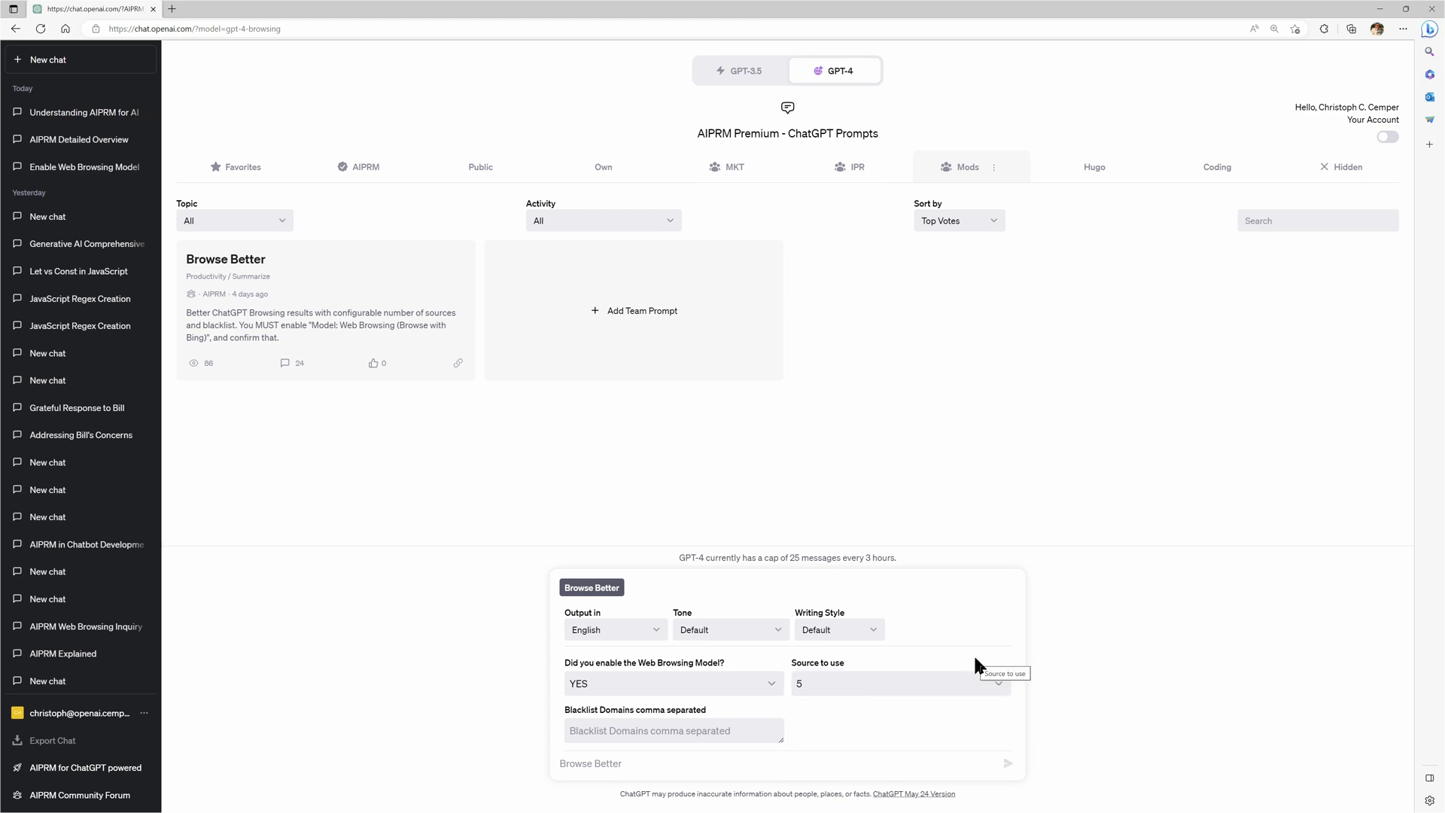
Blacklist pcguide.com and enter the question 'What is AIPRM?'
left_click(673, 731)
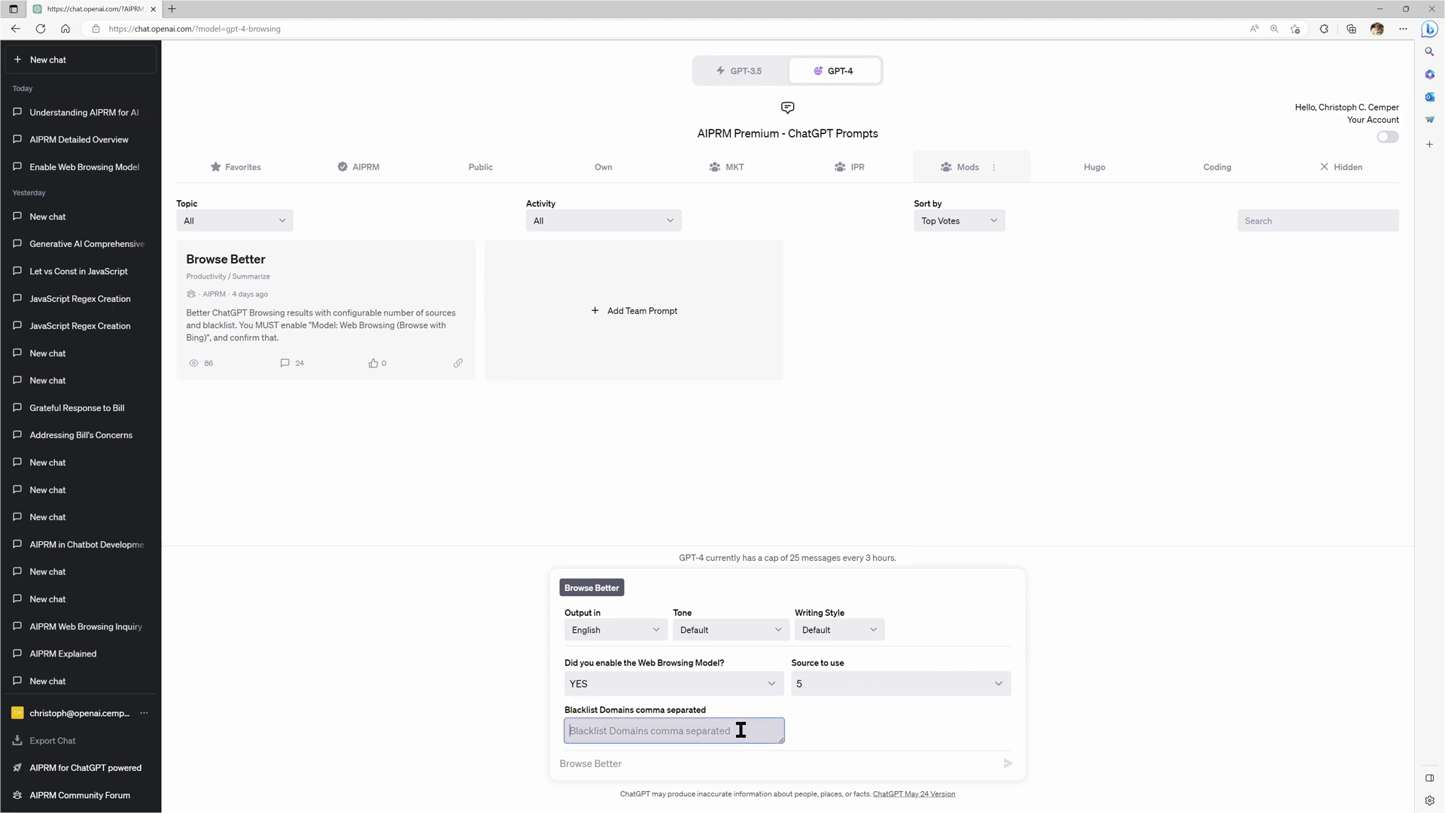
type("p")
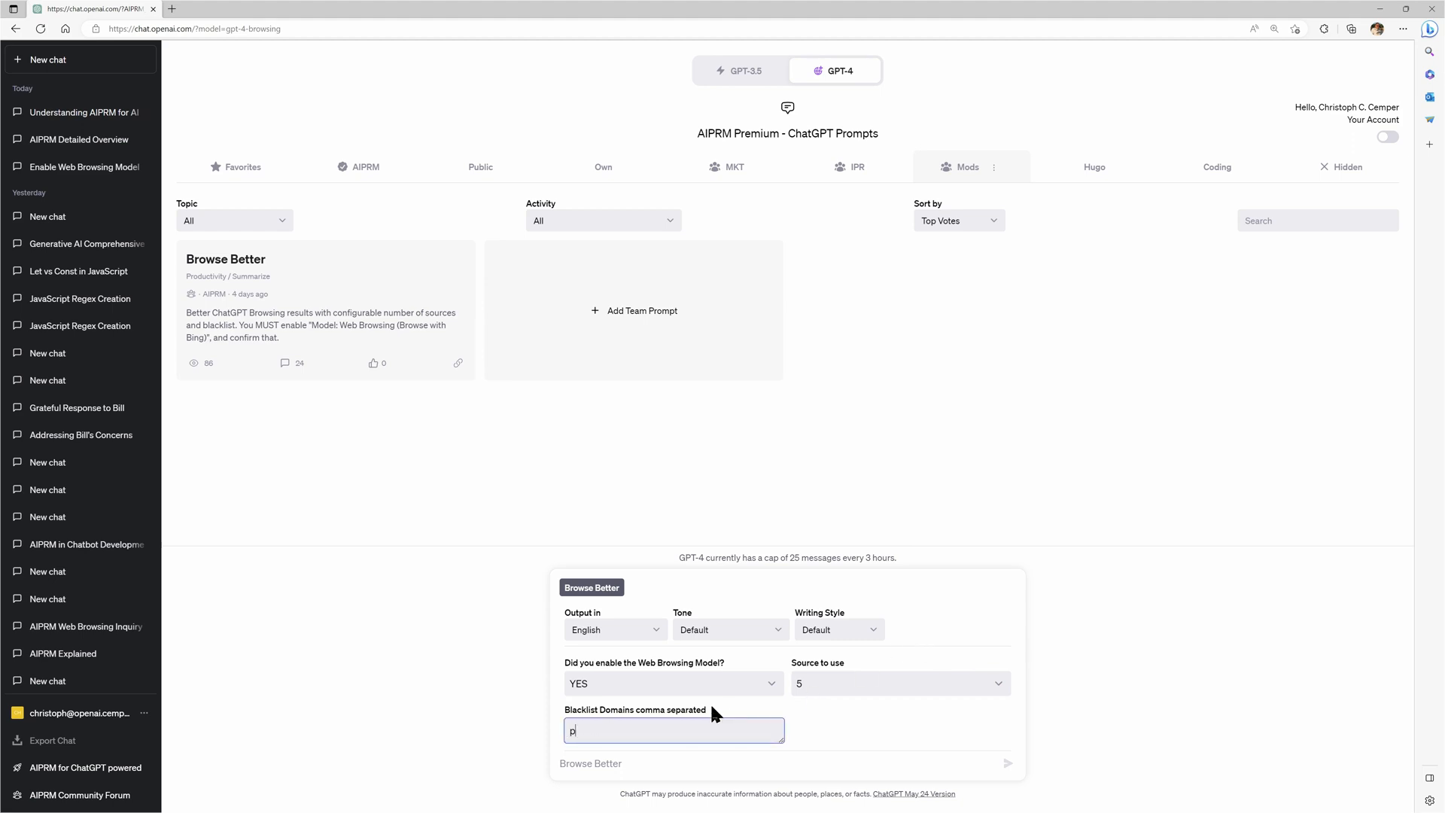
type("cguide.com")
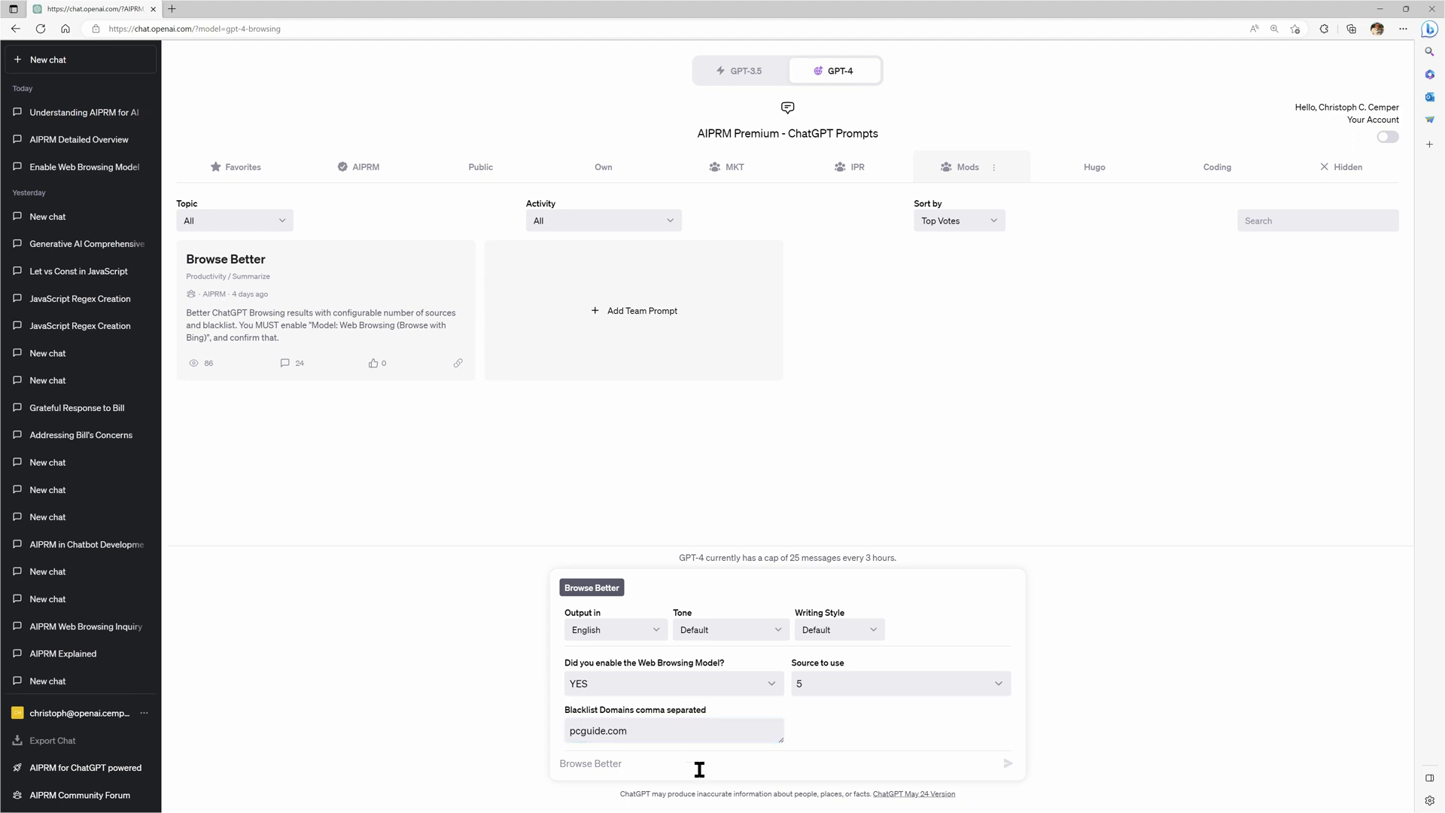
type("What is AIPRM?")
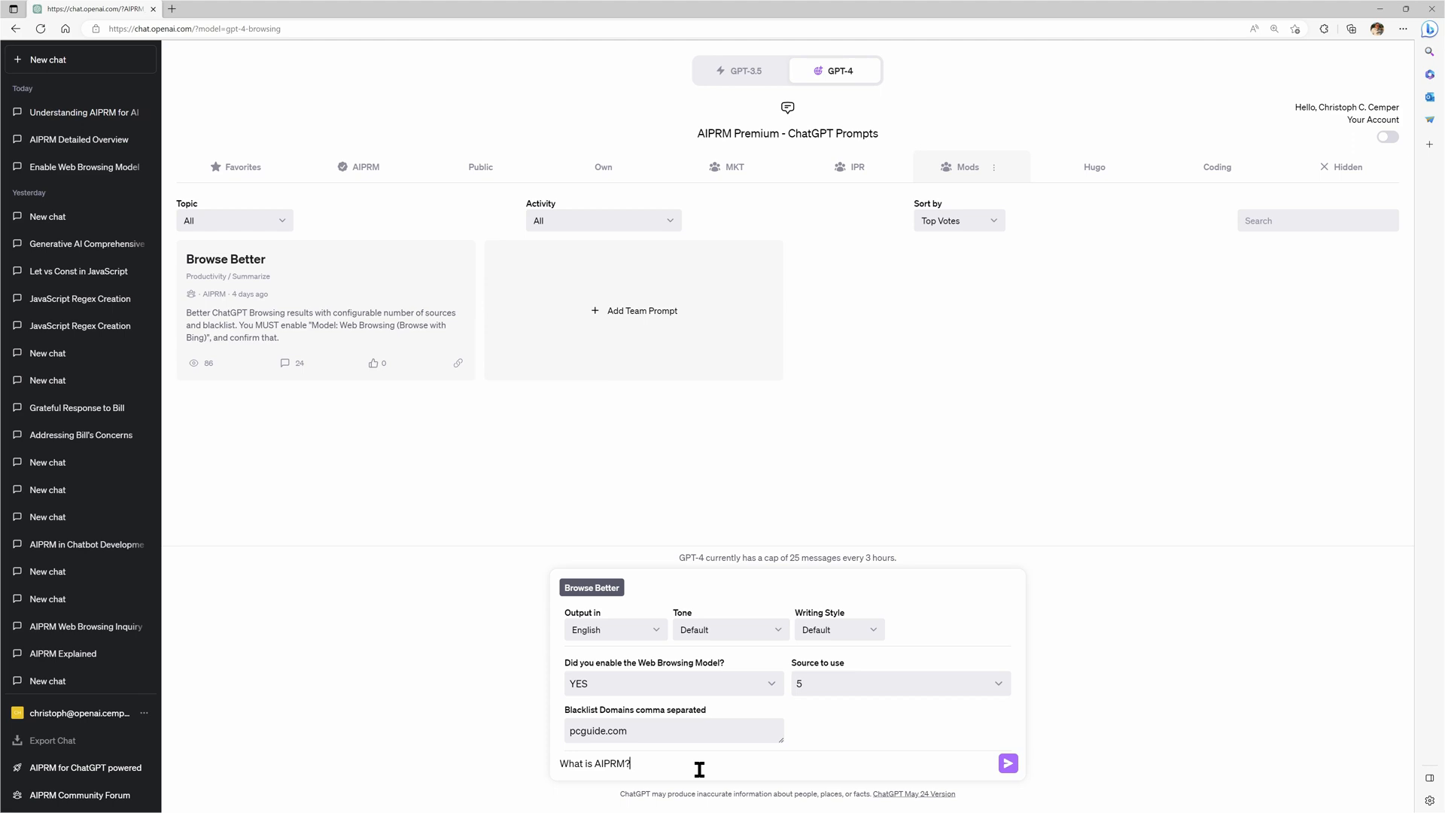
Send 'What is AIPRM?' and collapse the live browsing-steps list while GPT-4 searches
left_click(1007, 764)
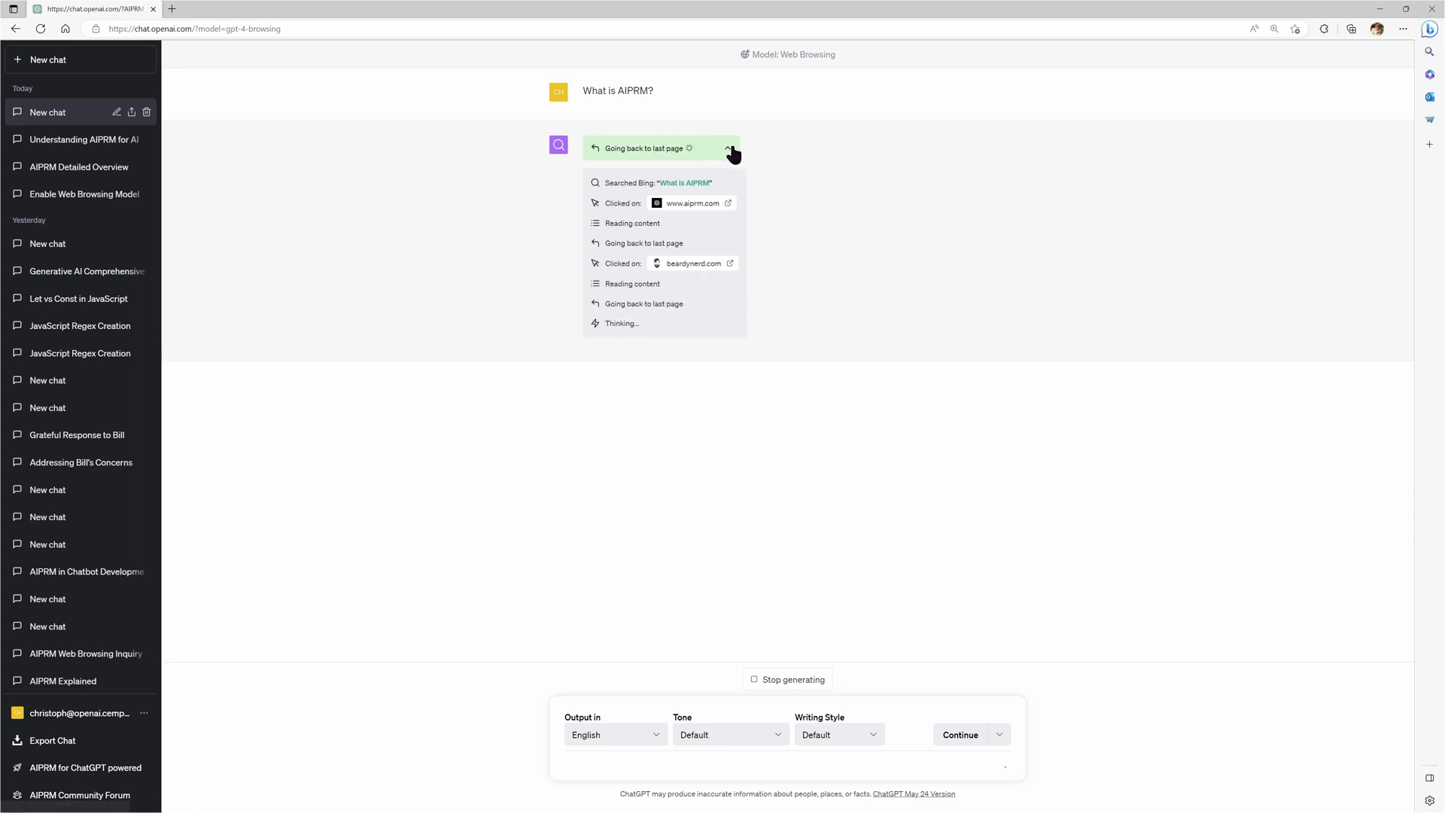
left_click(729, 149)
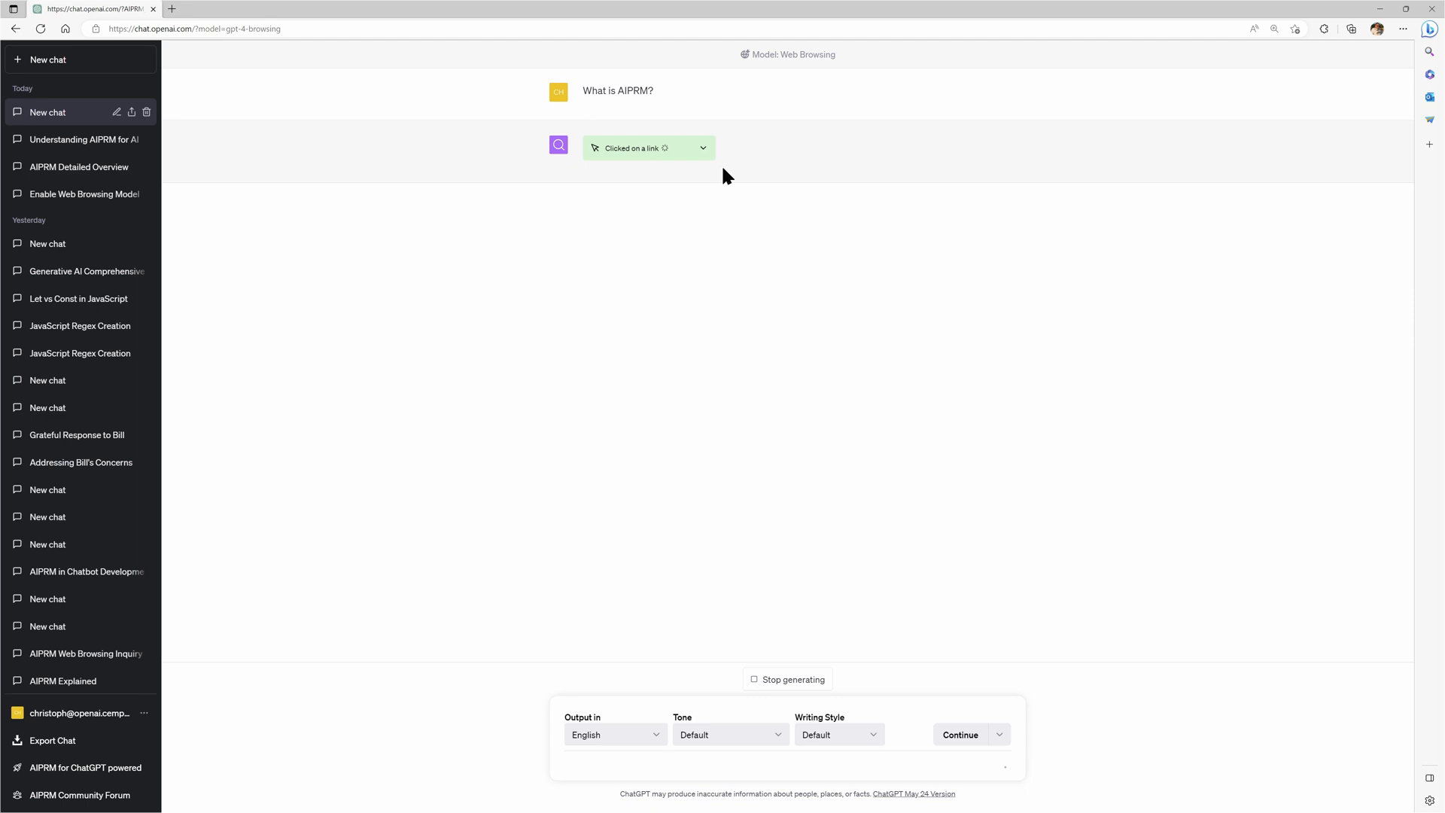
mouse_move(823, 133)
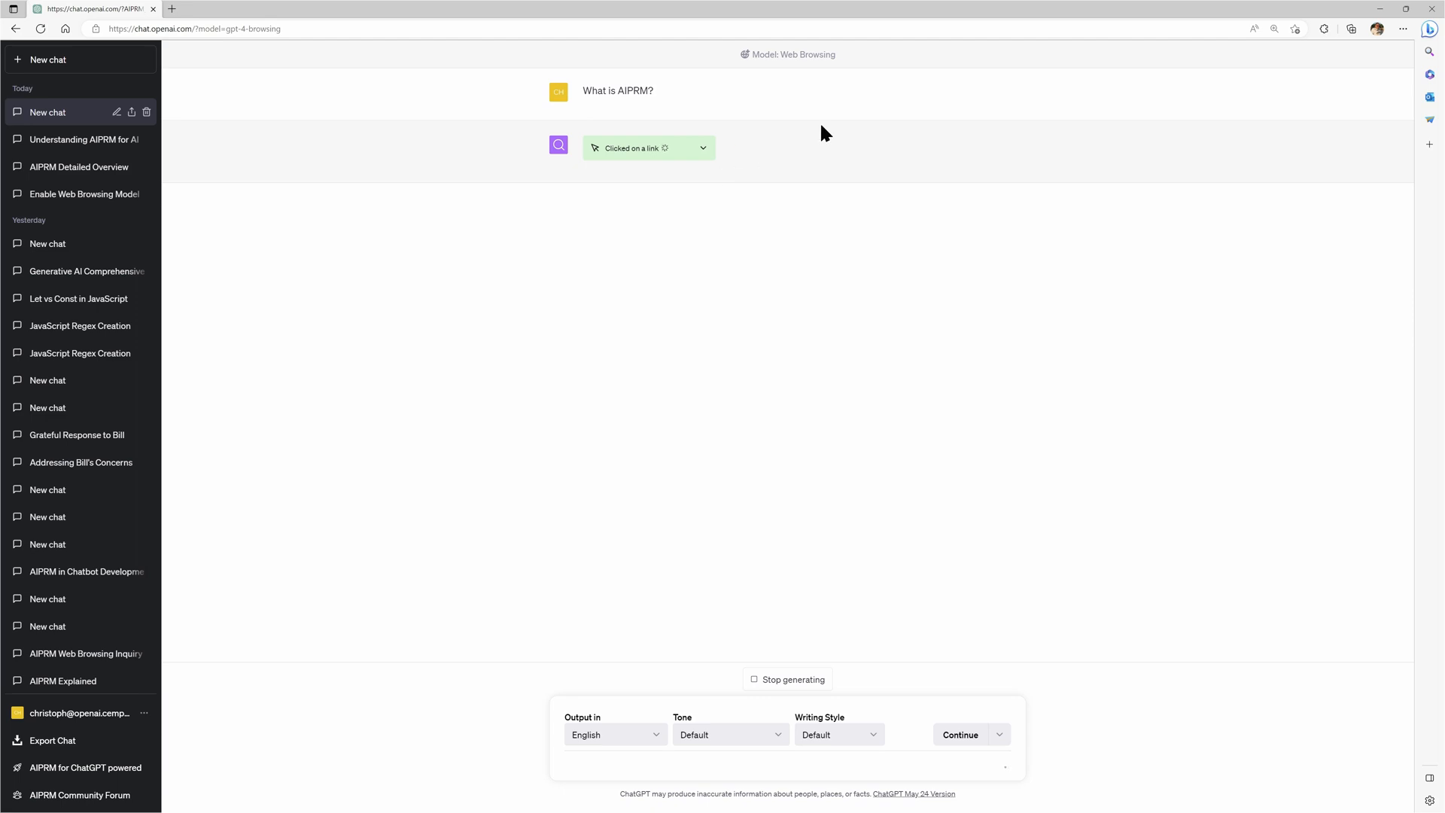